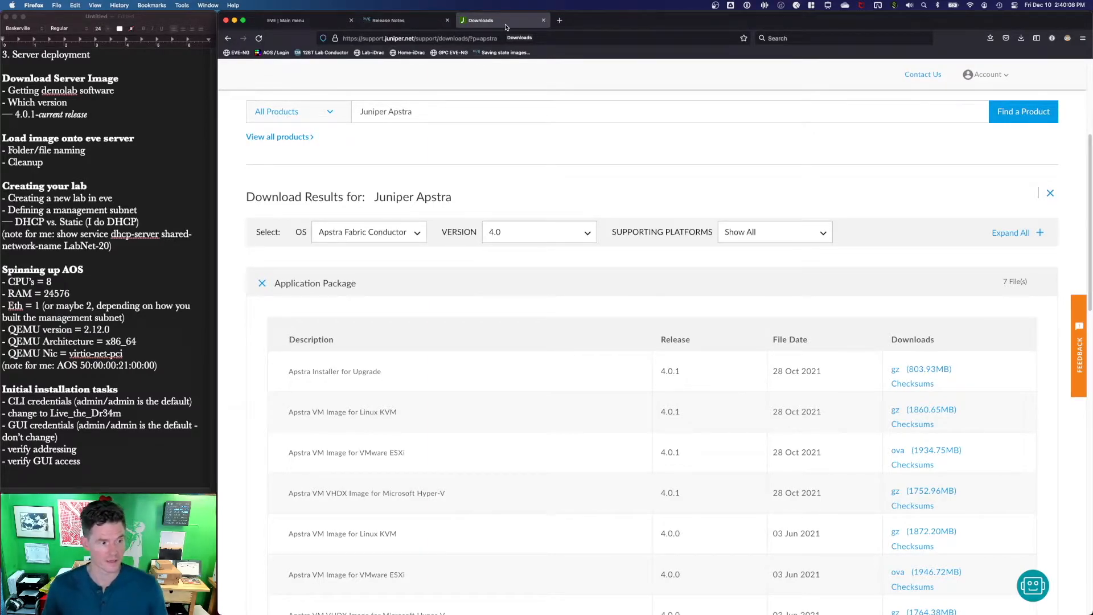
pyautogui.moveTo(369, 361)
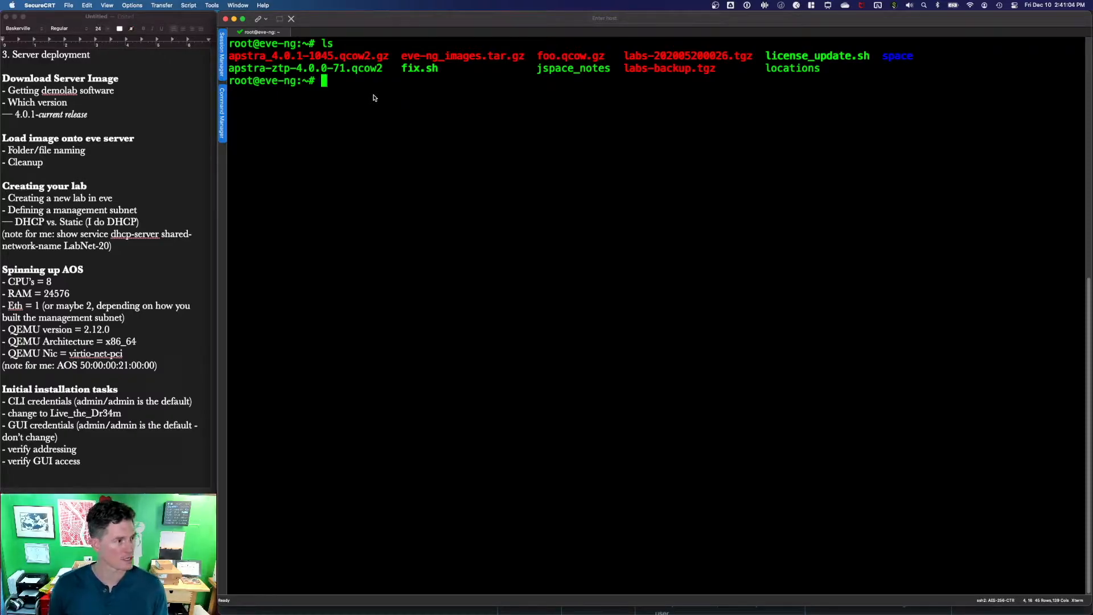
# - Decompress apstra_4.0.1-1045.qcow2.gz with gzip -d so the .qcow2 image appears in the listing
pyautogui.write('gzip -d apstra_4.0.1-1045.qcow2.gz')
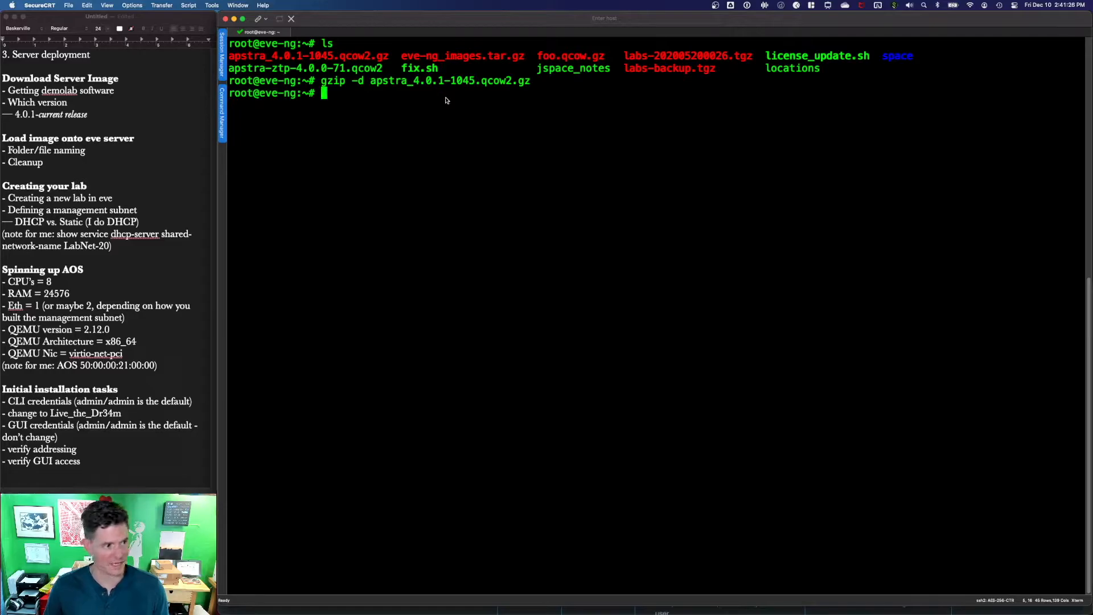
pyautogui.moveTo(452, 91)
pyautogui.write('ls')
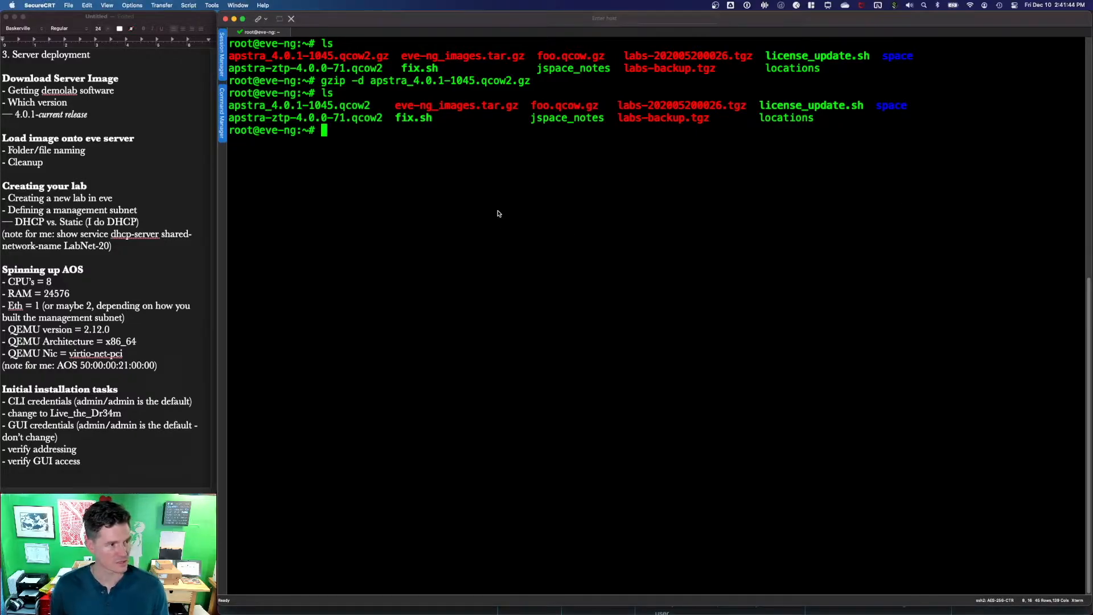
# - Create the QEMU image folder /opt/unetlab/addons/qemu/aos-4.0.1-1045/
pyautogui.write('mkdir')
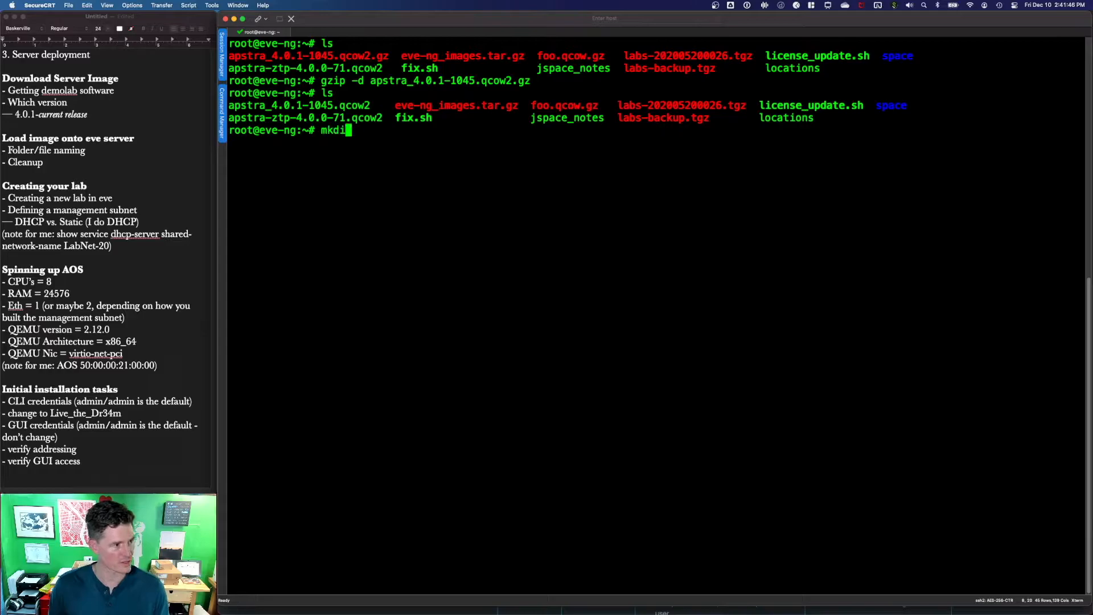
pyautogui.write('/opt/u')
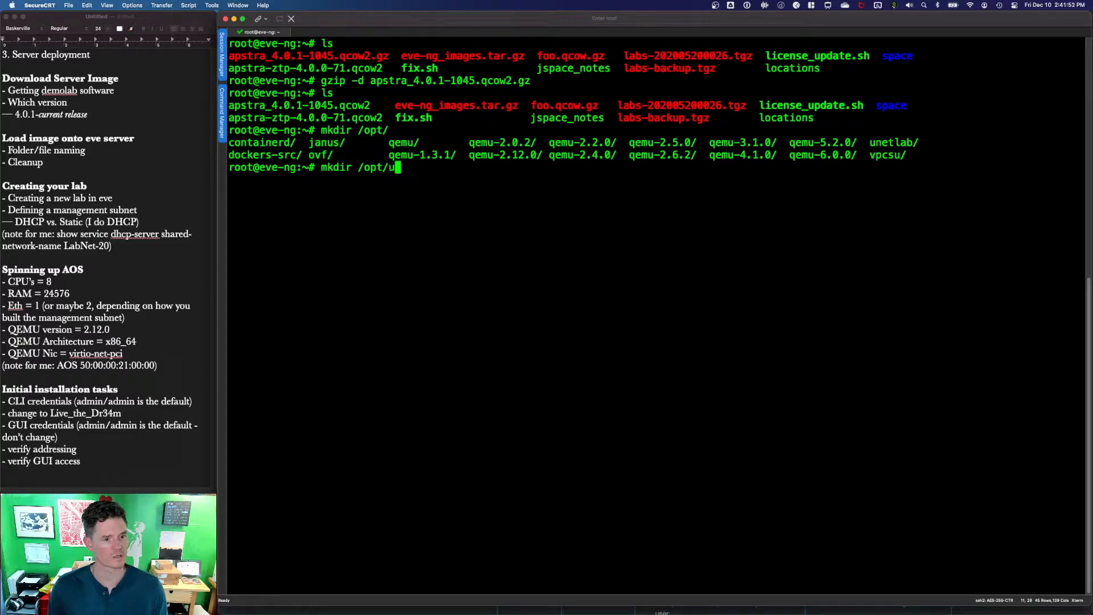
pyautogui.write('netlab/addons/qemu/')
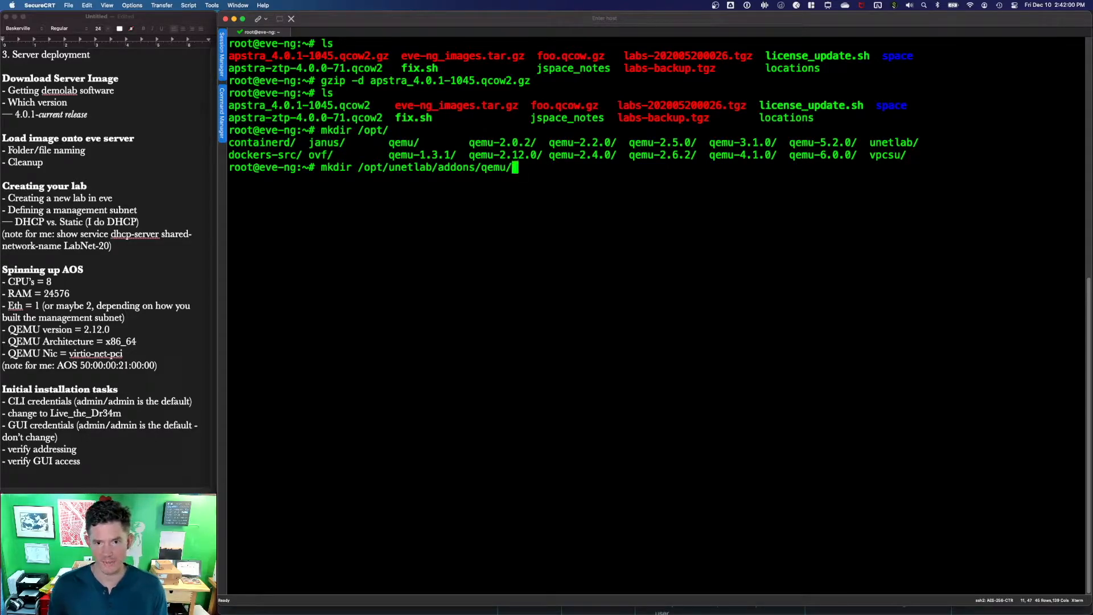
pyautogui.write('a')
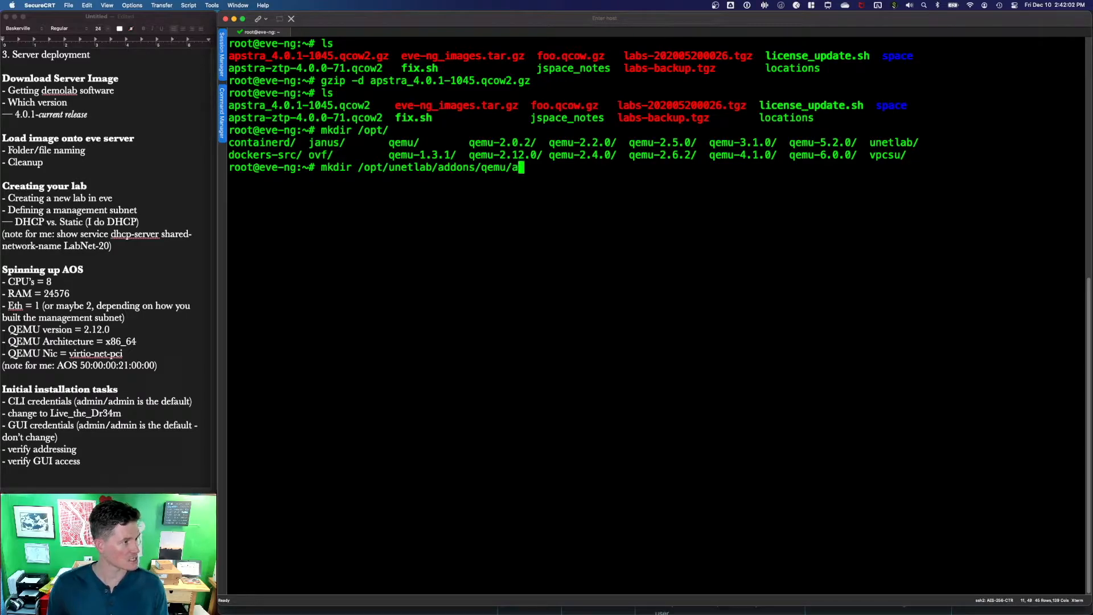
pyautogui.write('os-')
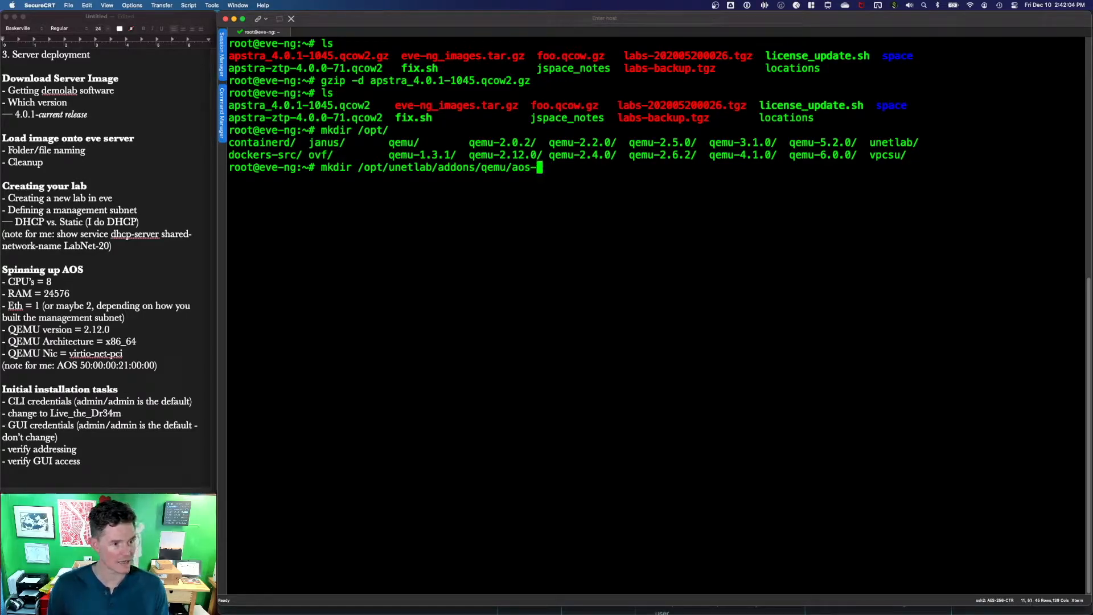
pyautogui.write('4.0.1')
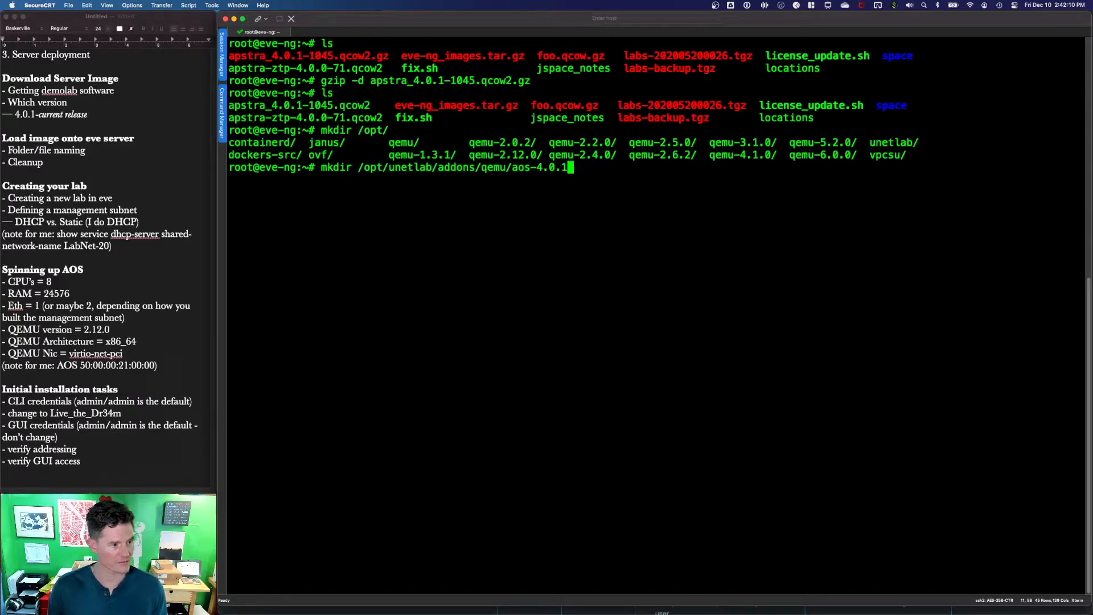
pyautogui.write('-1')
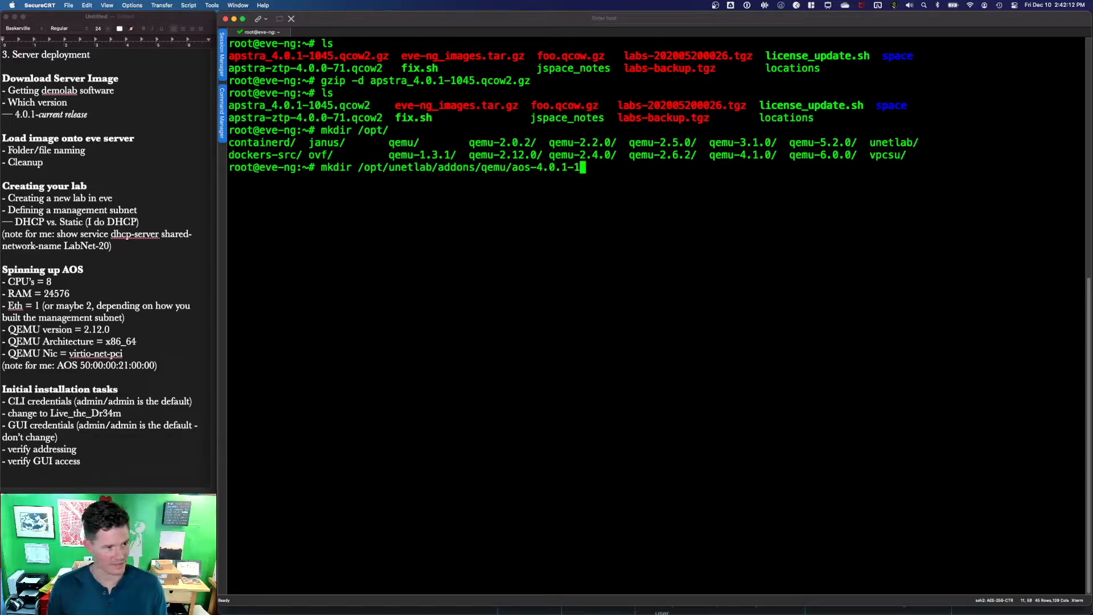
pyautogui.write('004')
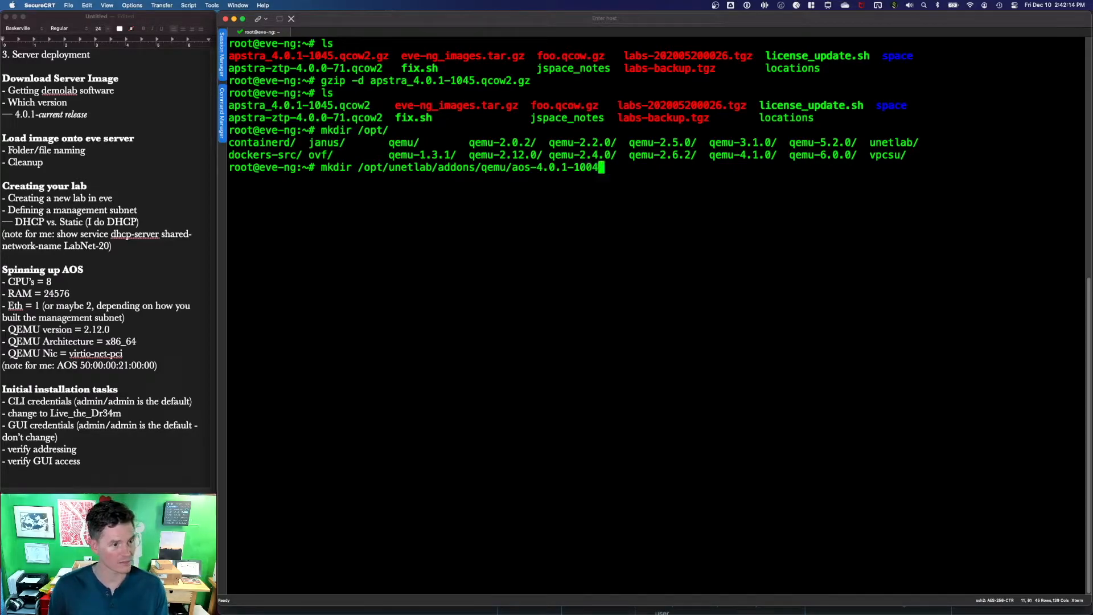
pyautogui.write('45/')
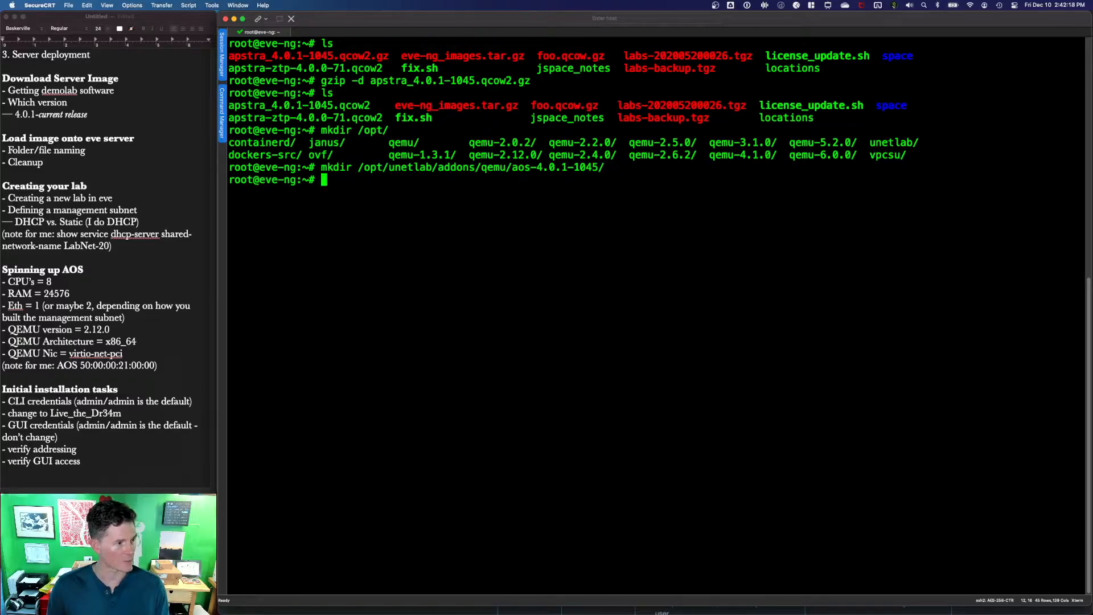
# - Move apstra_4.0.1-1045.qcow2 into the aos-4.0.1-1045 folder as hda.qcow2
pyautogui.write('mv apstra')
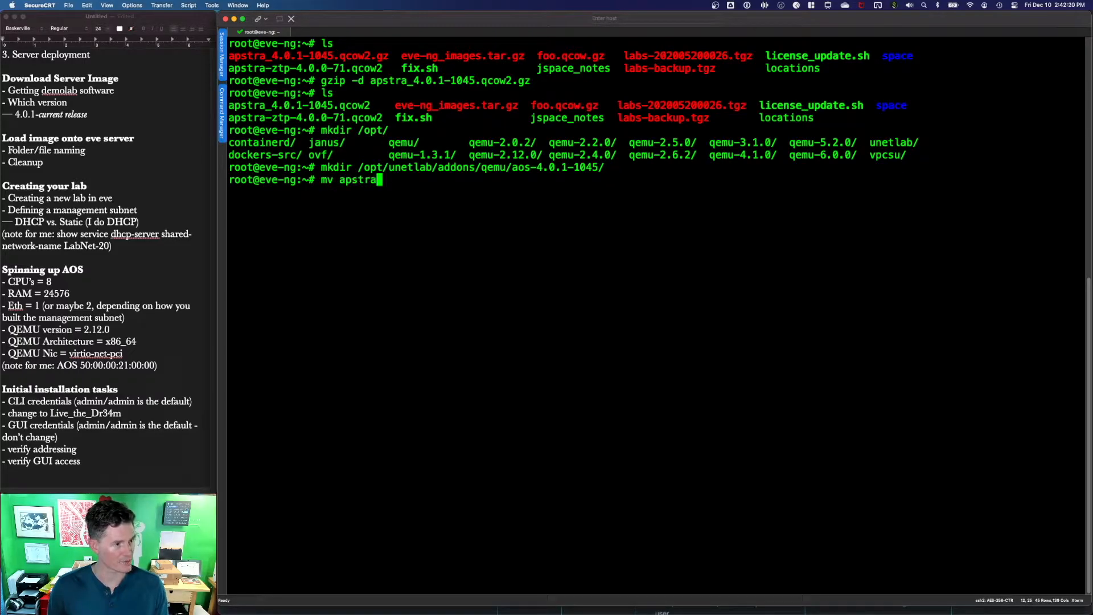
pyautogui.write('_4.0.1-1045.qcow2')
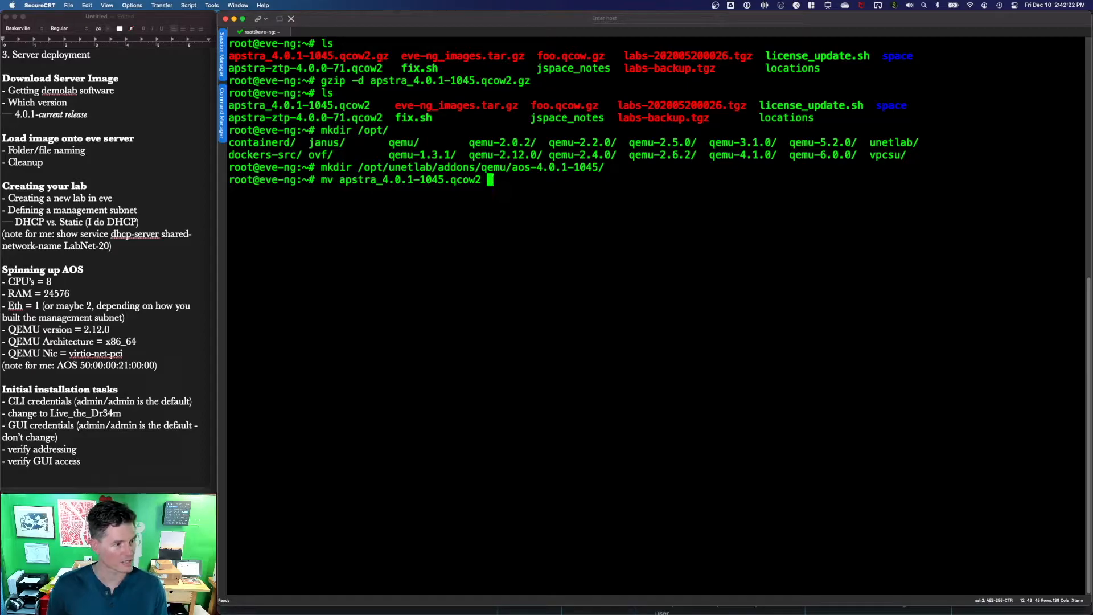
pyautogui.write('/opt')
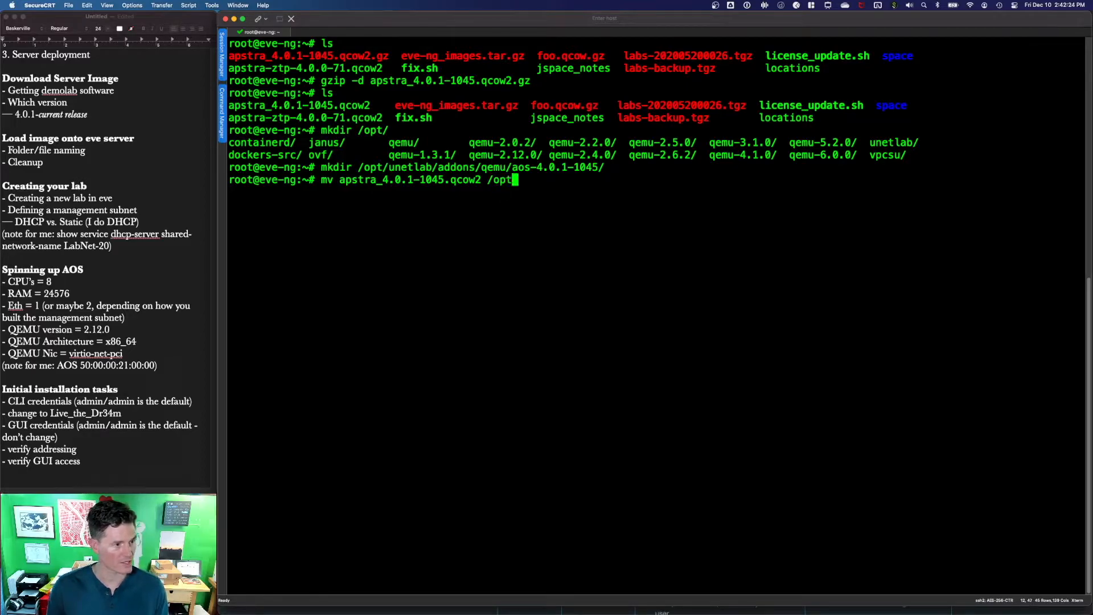
pyautogui.write('unetlab/addons/qemu/')
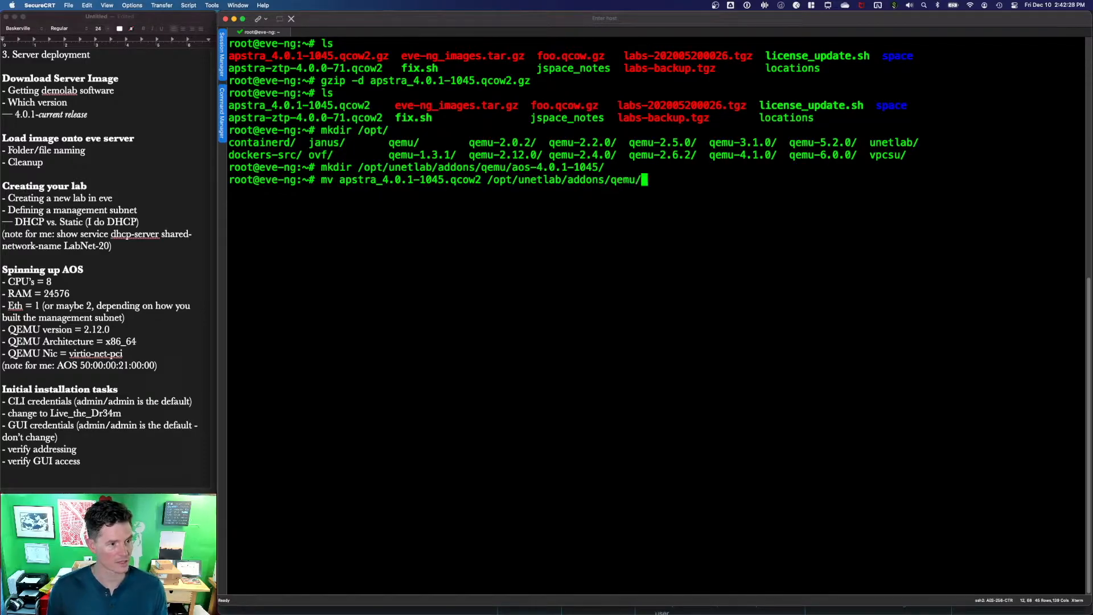
pyautogui.write('aos-4.0.1-1045/')
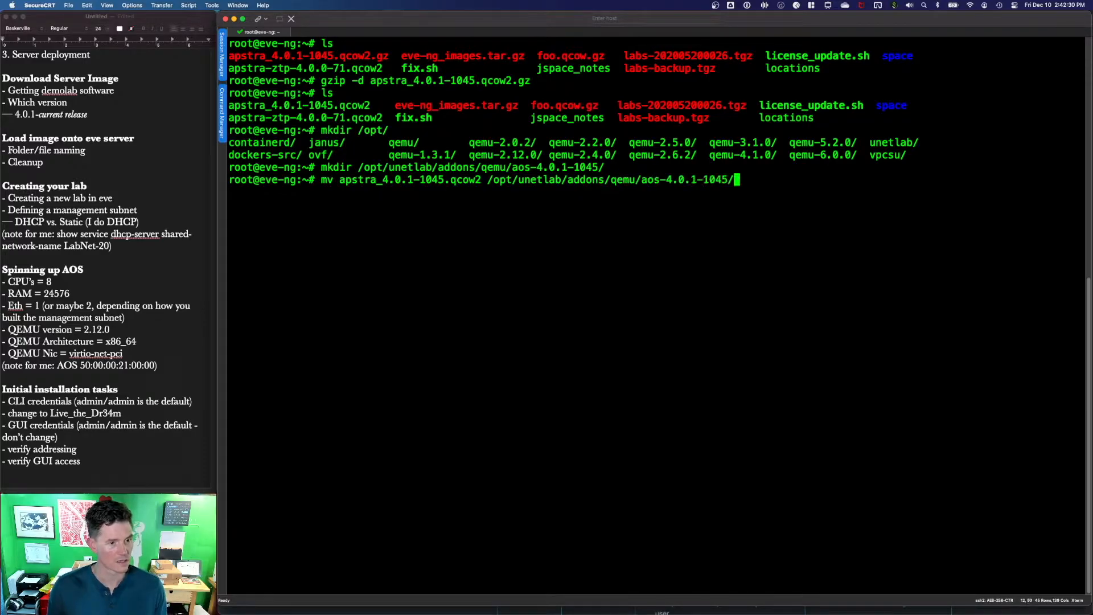
pyautogui.write('hda.qcow2')
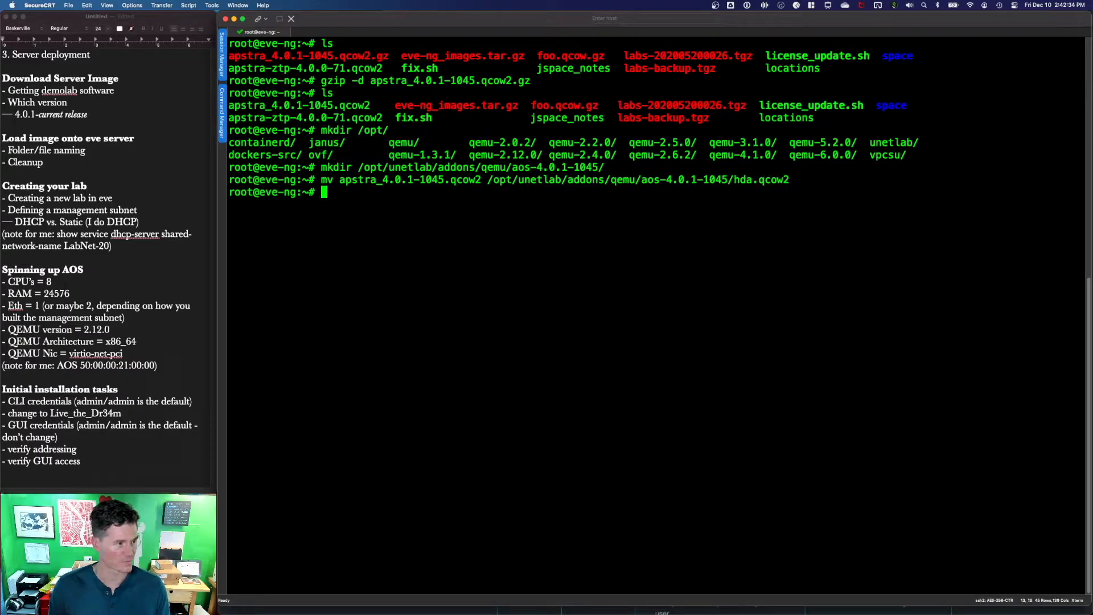
# - Run the ./fix.sh permissions script on the EVE-NG server
pyautogui.write('./fix')
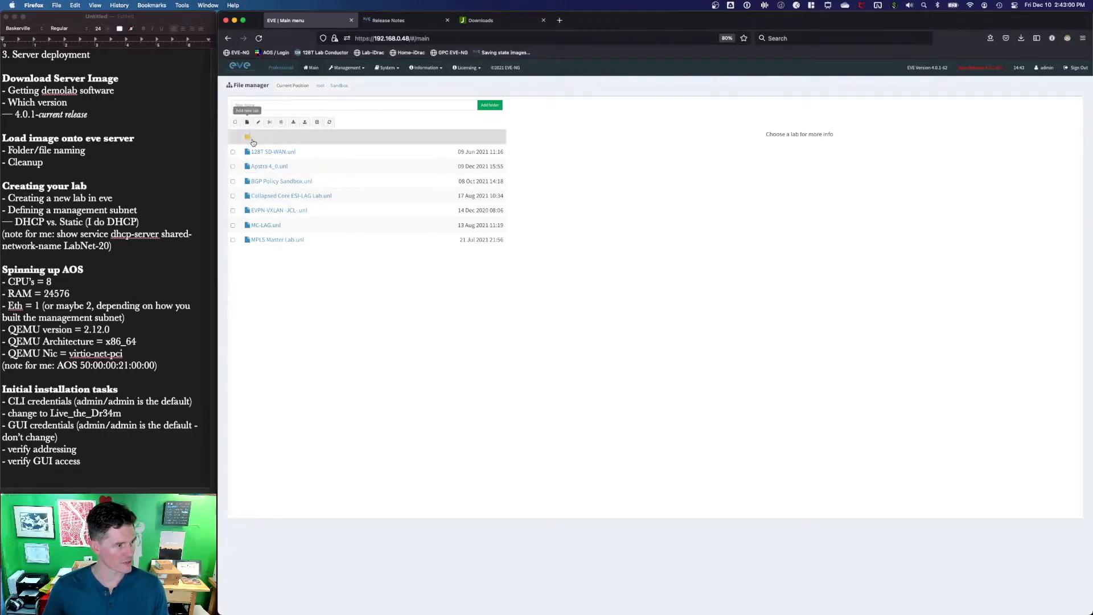
# - Create a new lab named Apstra 4_0_1 with version 1 and save it
pyautogui.click(247, 110)
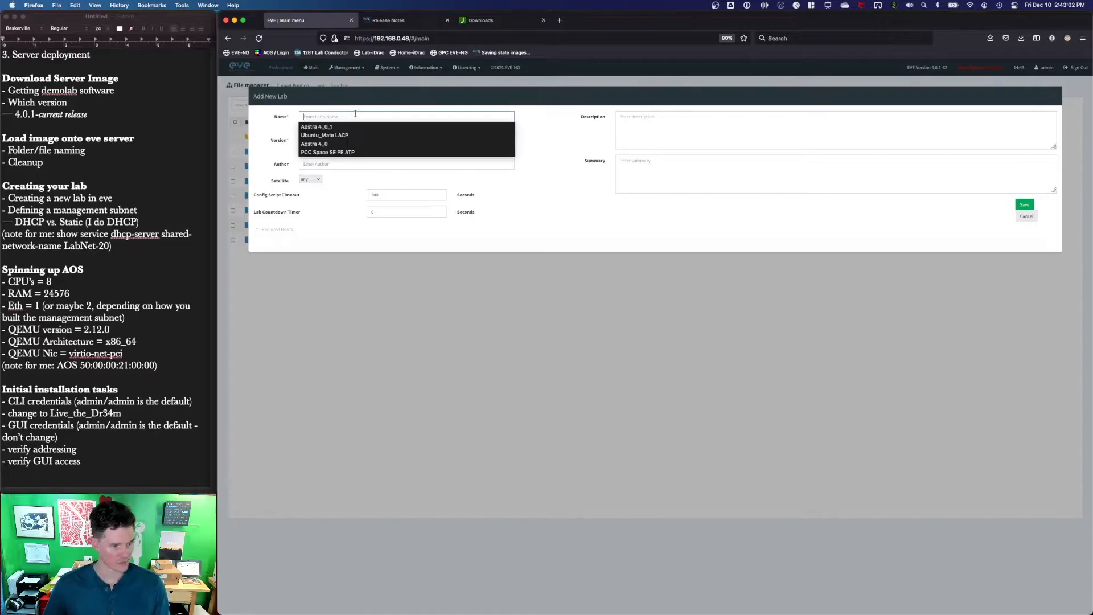
pyautogui.write('Apstra')
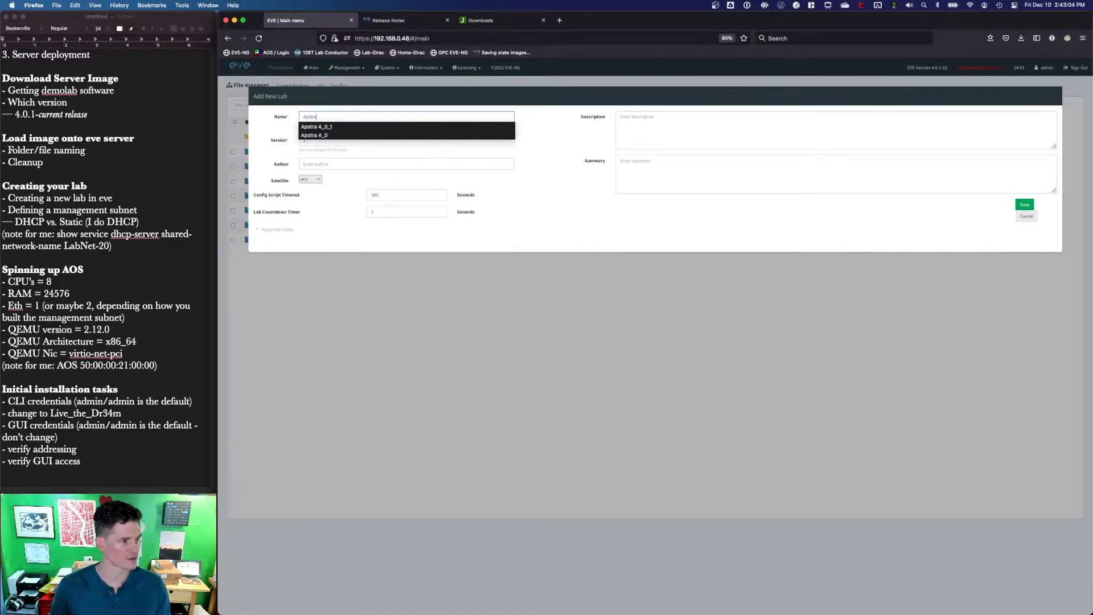
pyautogui.click(316, 127)
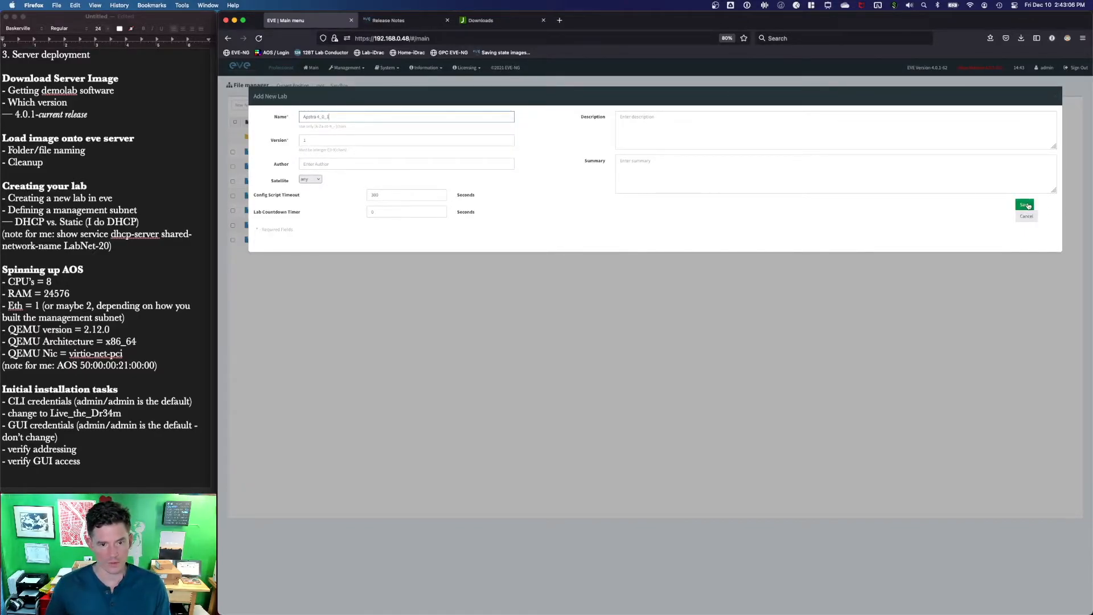
pyautogui.click(1025, 204)
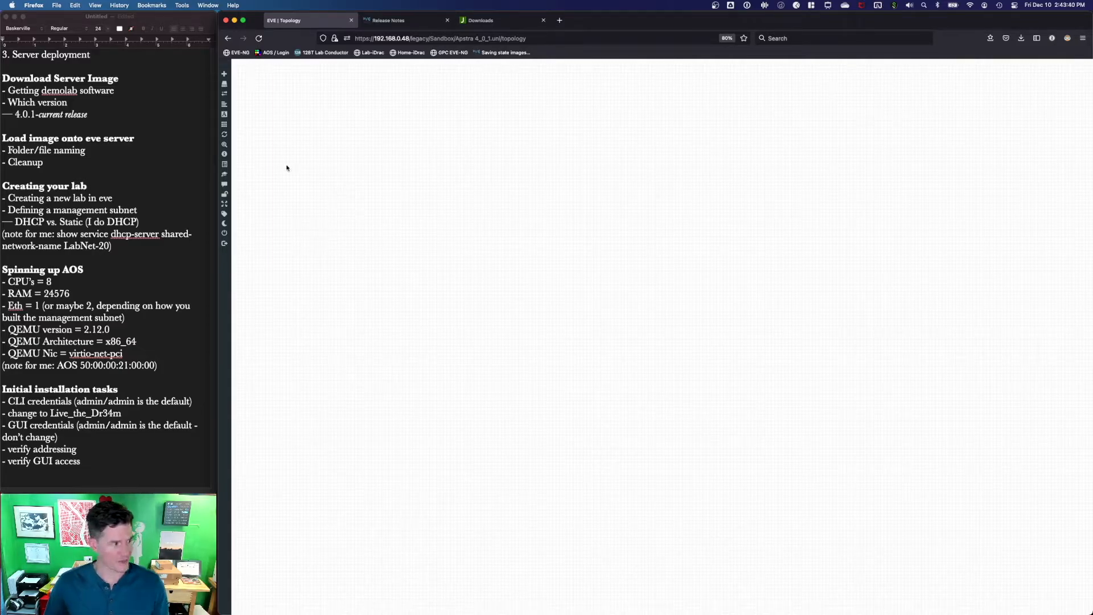
# - Add a cloud network named Labnet-20 to the topology
pyautogui.click(224, 73)
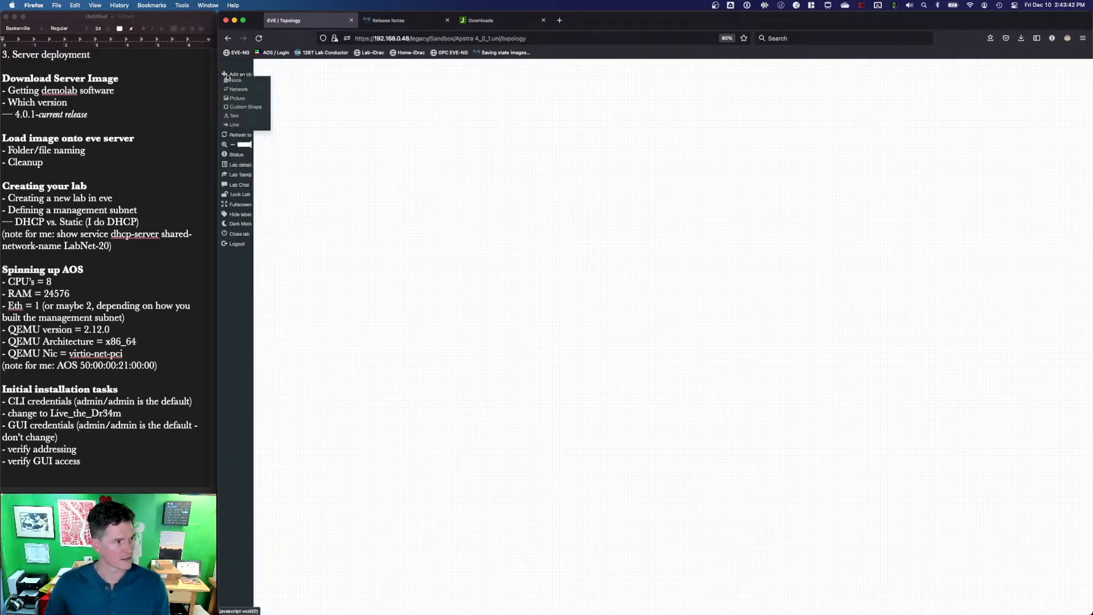
pyautogui.click(238, 89)
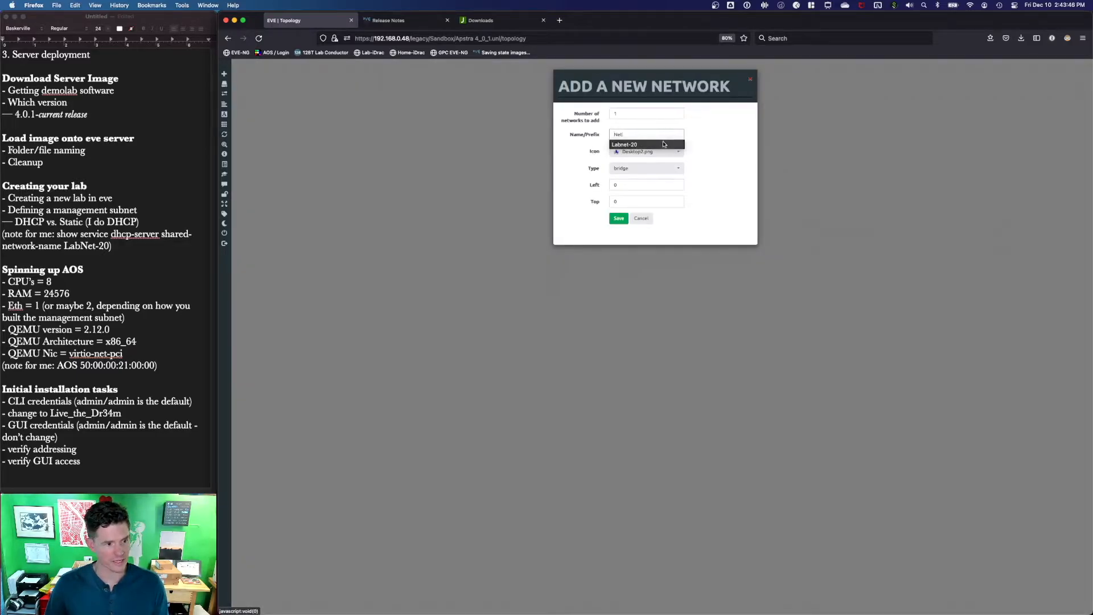
pyautogui.click(626, 145)
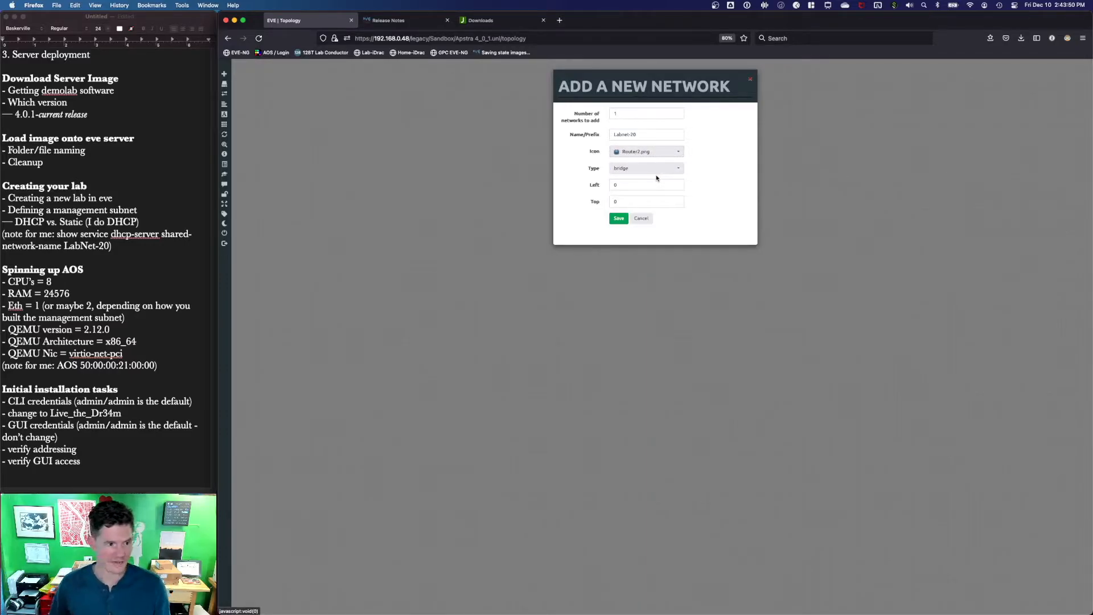
pyautogui.click(644, 169)
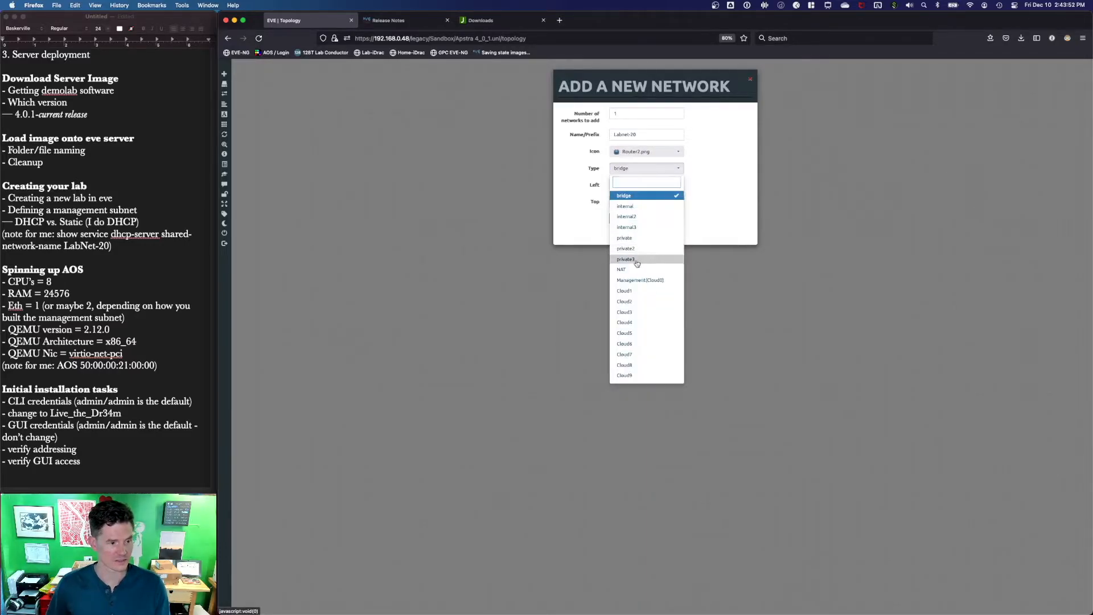
pyautogui.click(625, 258)
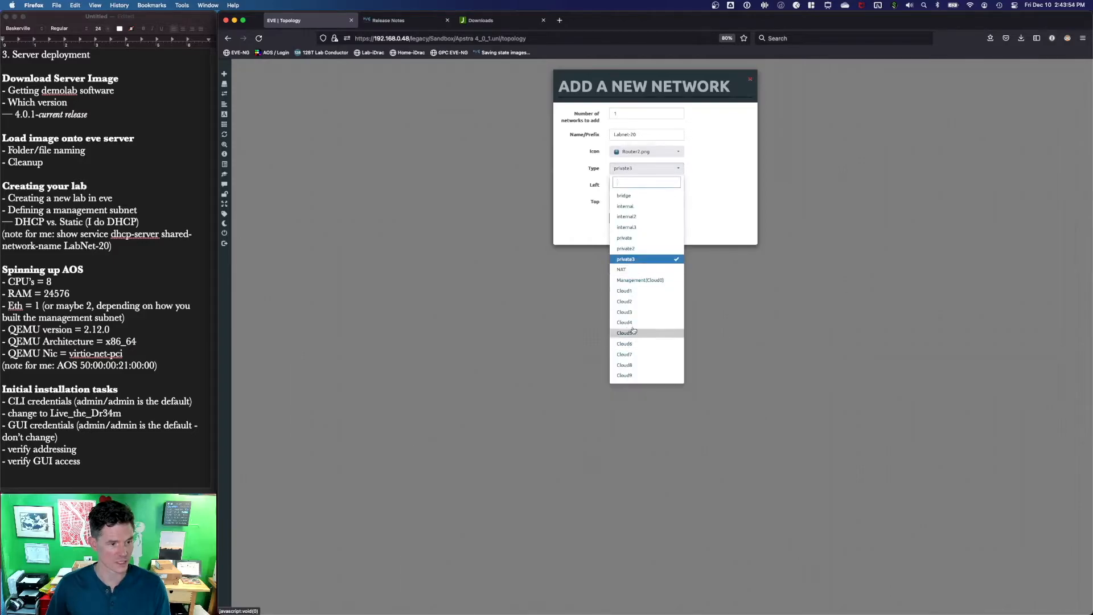
pyautogui.click(623, 312)
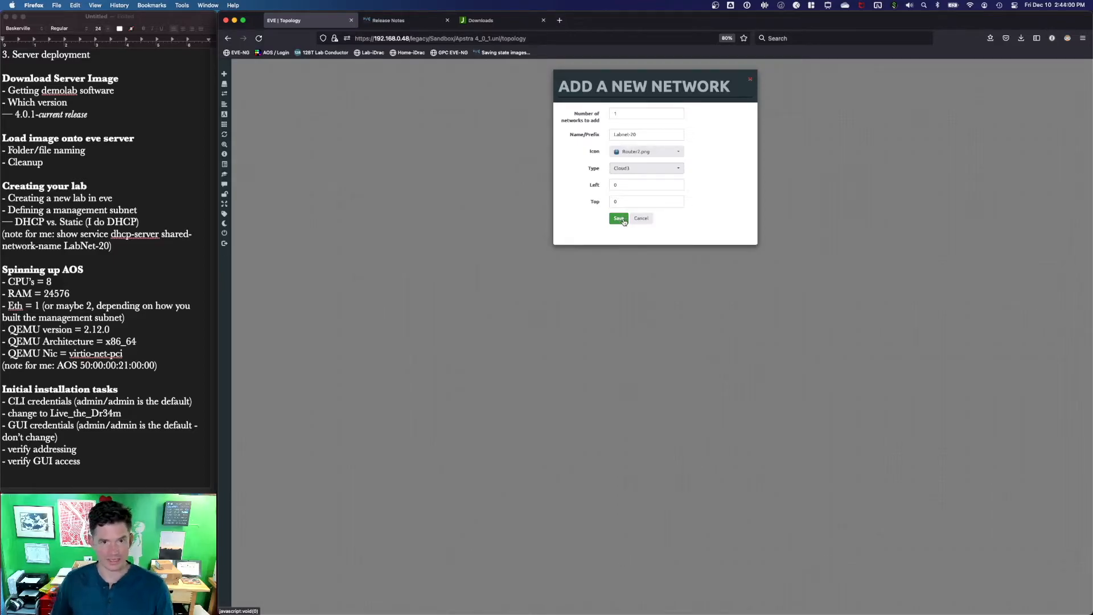
pyautogui.click(617, 219)
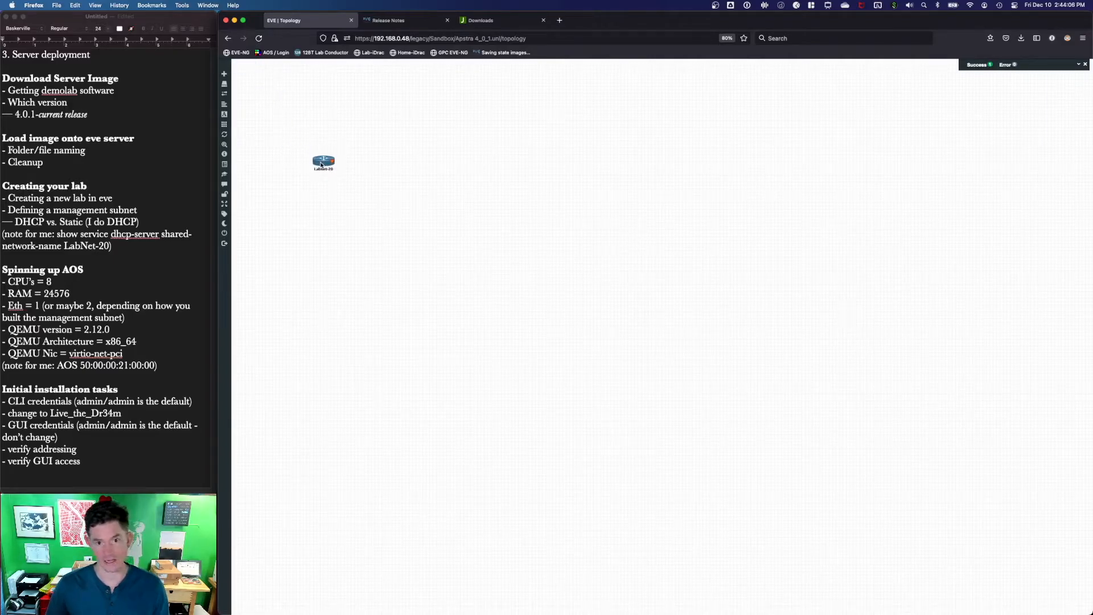
# - Position the LabNet-20 cloud at the canvas top-left and start adding a new node
pyautogui.moveTo(323, 162); pyautogui.dragTo(301, 126)
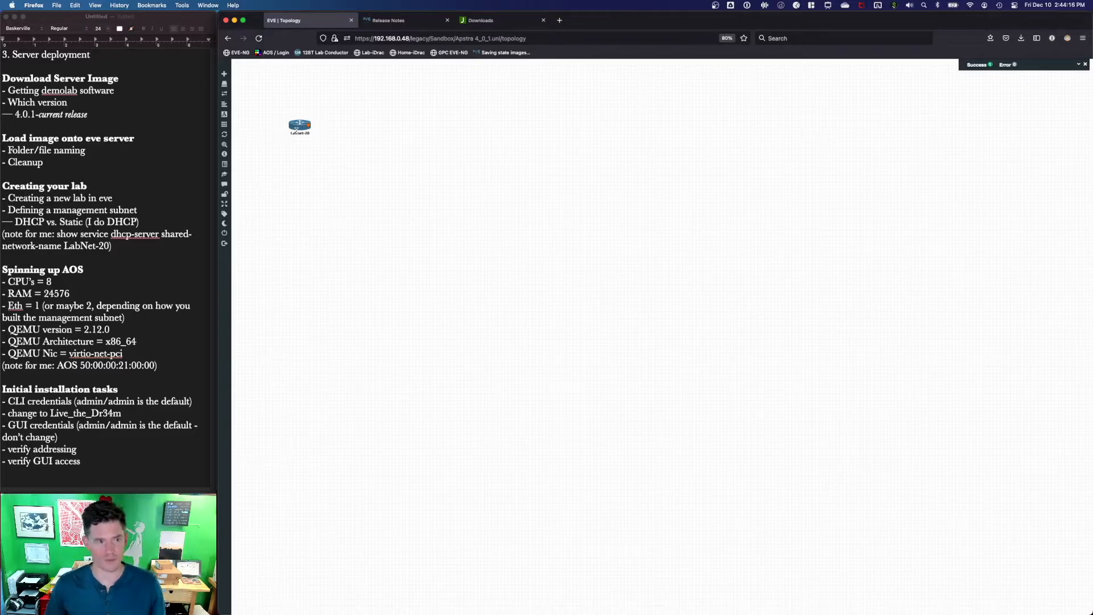
pyautogui.moveTo(300, 125); pyautogui.dragTo(299, 100)
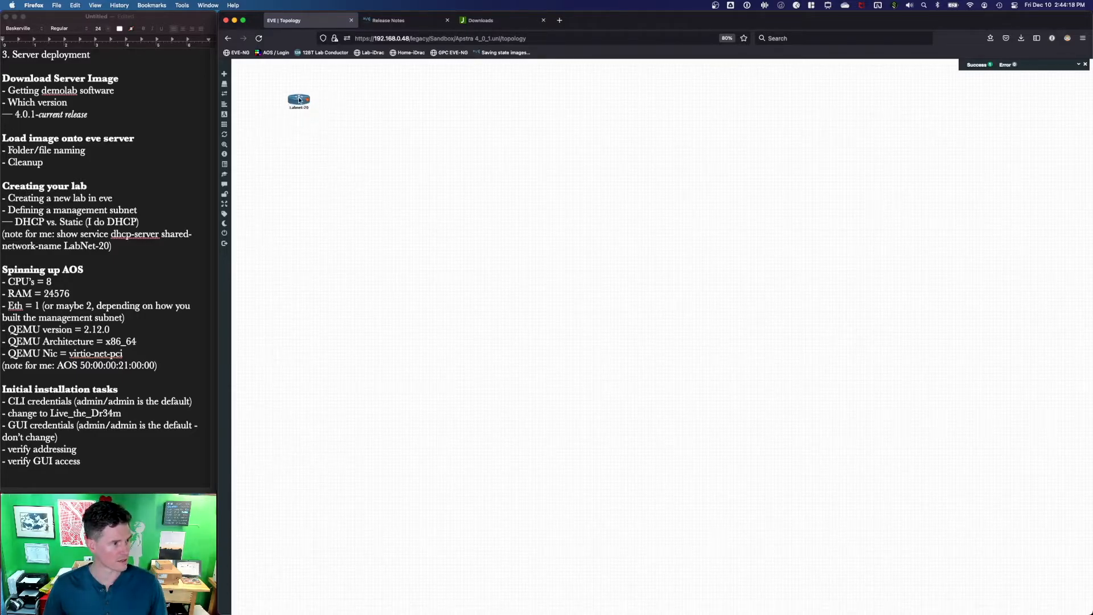
pyautogui.click(224, 73)
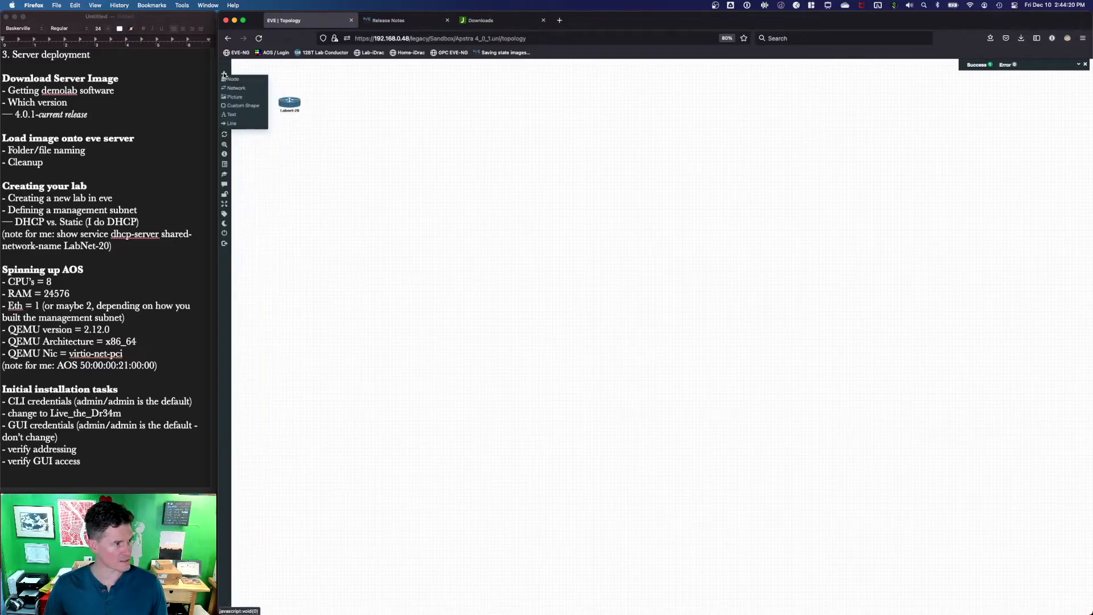
pyautogui.click(231, 79)
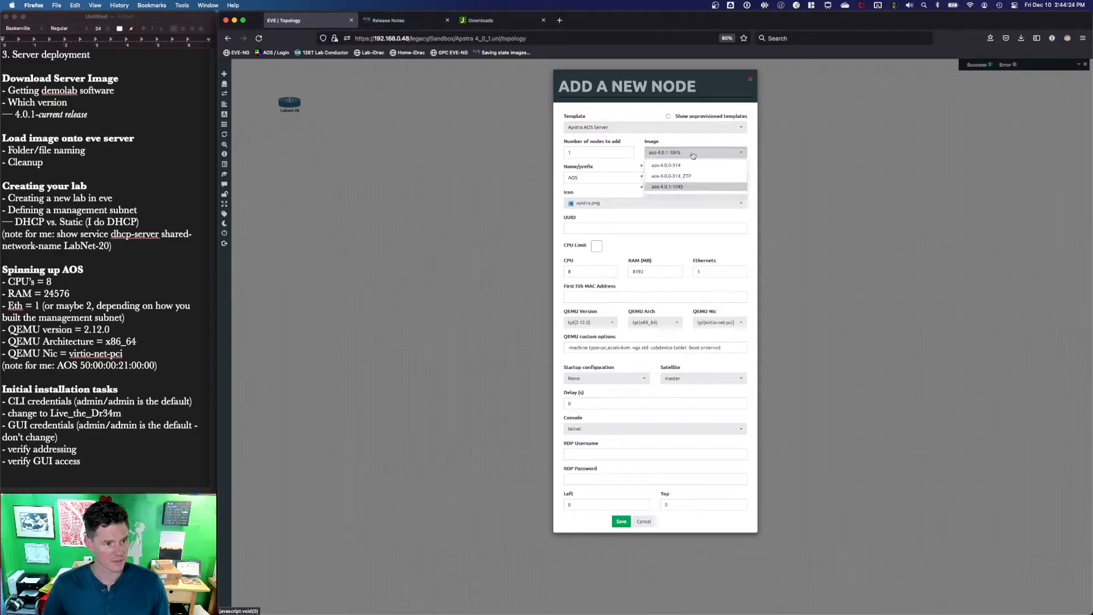
# - Add the Apstra AOS Server node with image aos-4.0.1-1045, 24576 MB RAM and first MAC 50:00:00:21:00:00
pyautogui.click(667, 186)
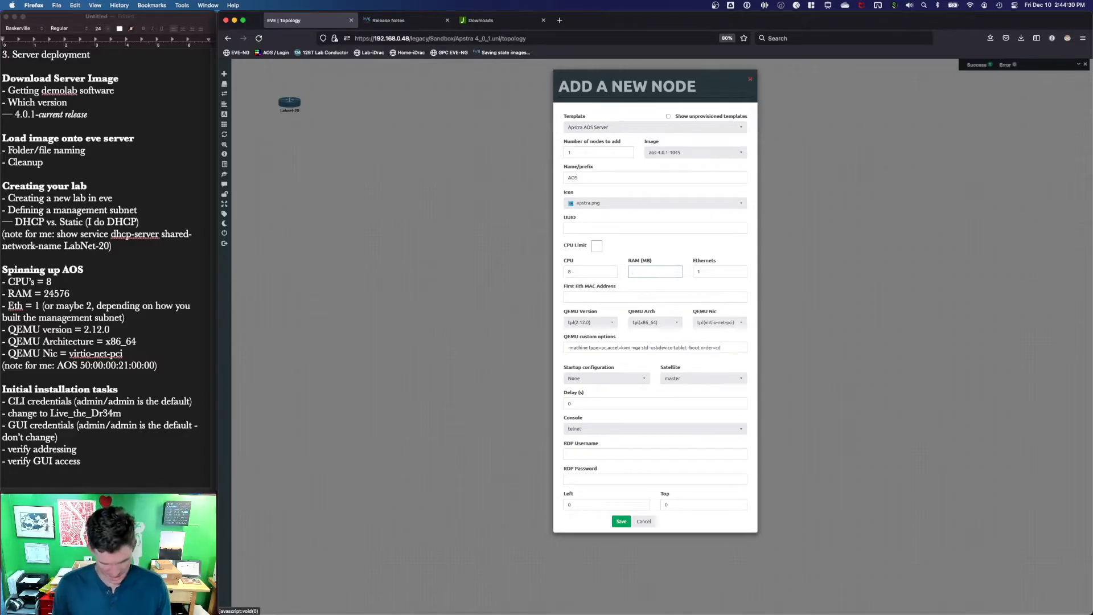
pyautogui.write('245')
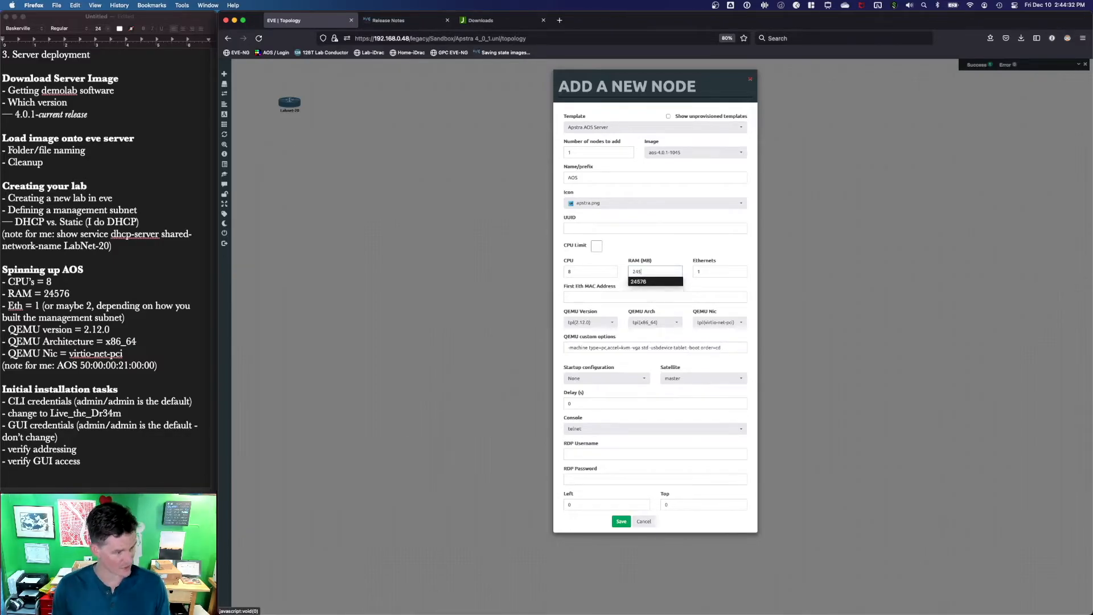
pyautogui.click(718, 271)
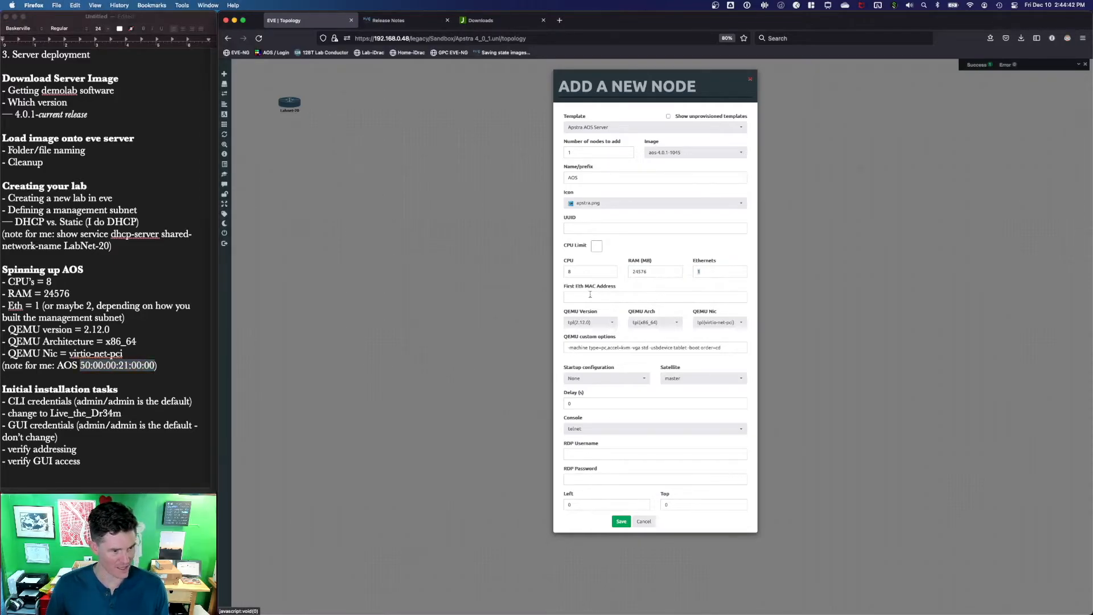
pyautogui.write('50:00:00:21:00:00')
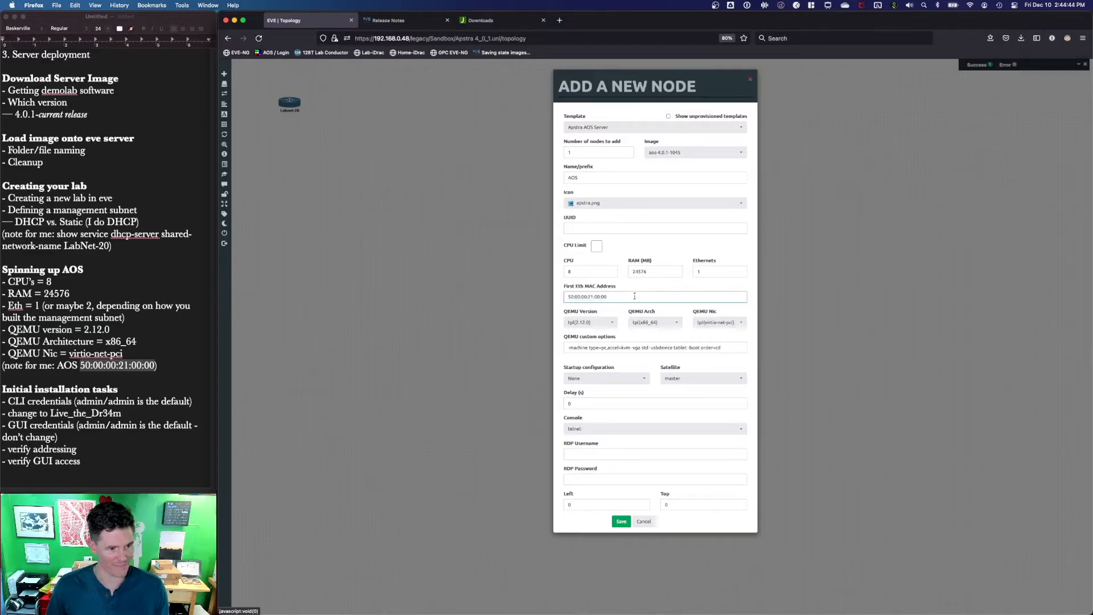
pyautogui.click(655, 296)
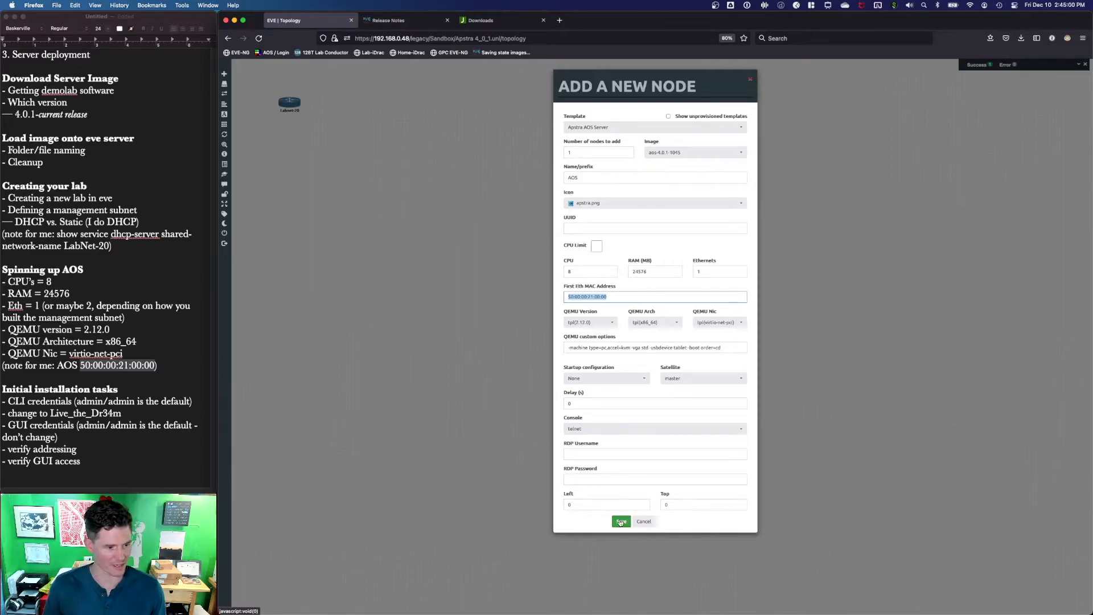
pyautogui.click(620, 522)
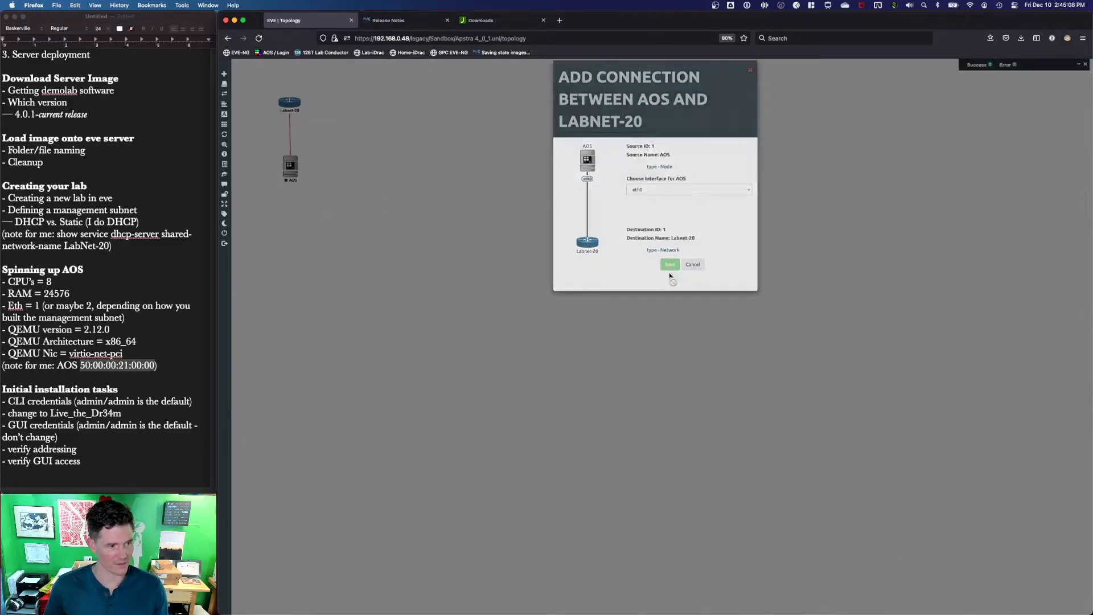
# - Confirm the AOS link to LabNet-20 and start the AOS node
pyautogui.click(669, 264)
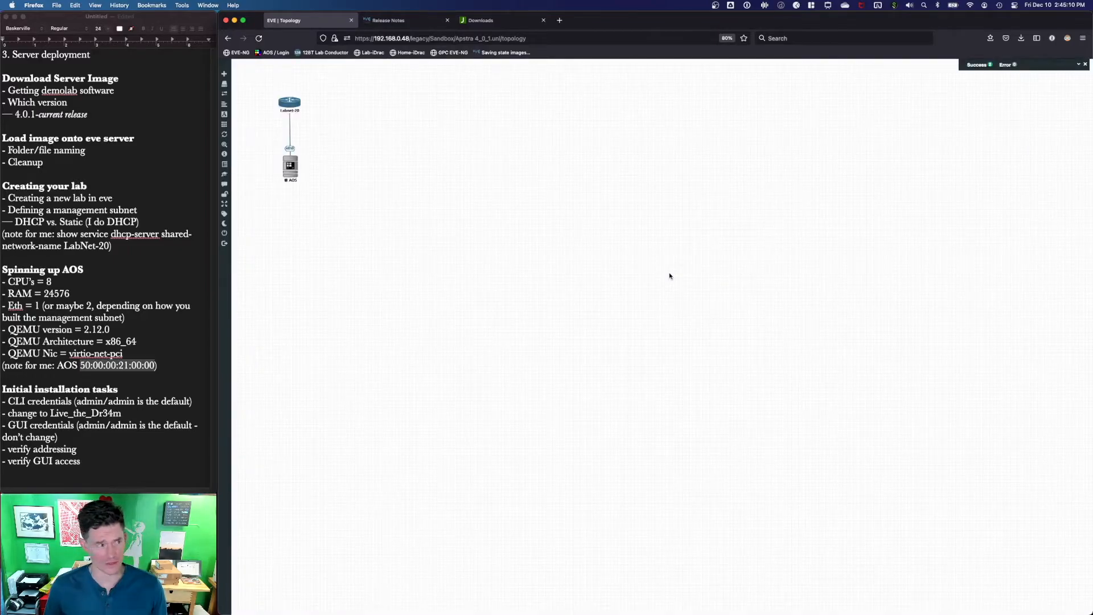
pyautogui.click(224, 73)
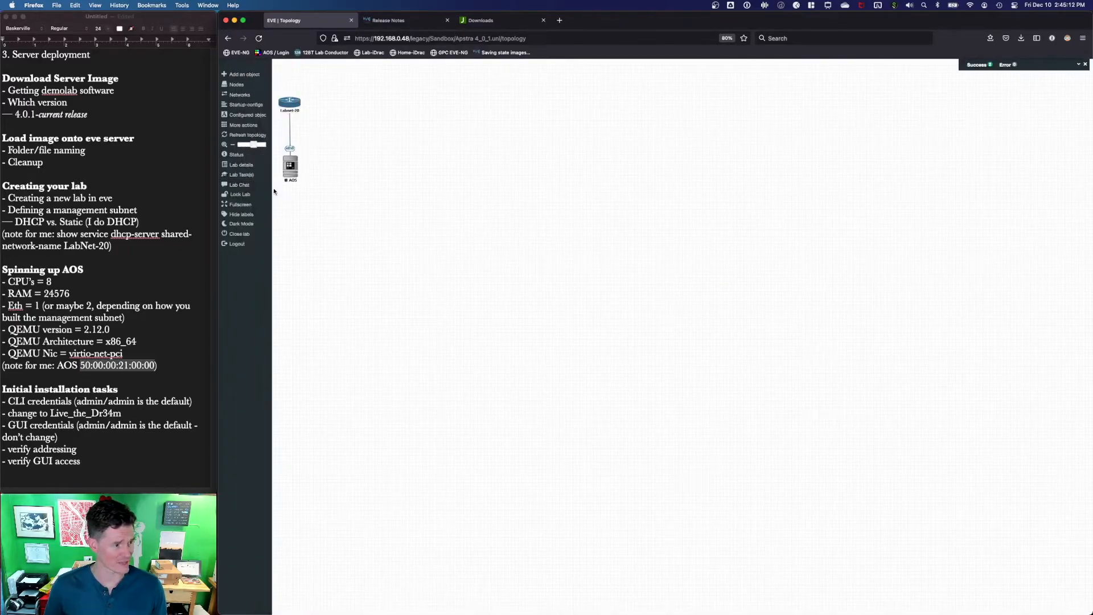
pyautogui.rightClick(290, 169)
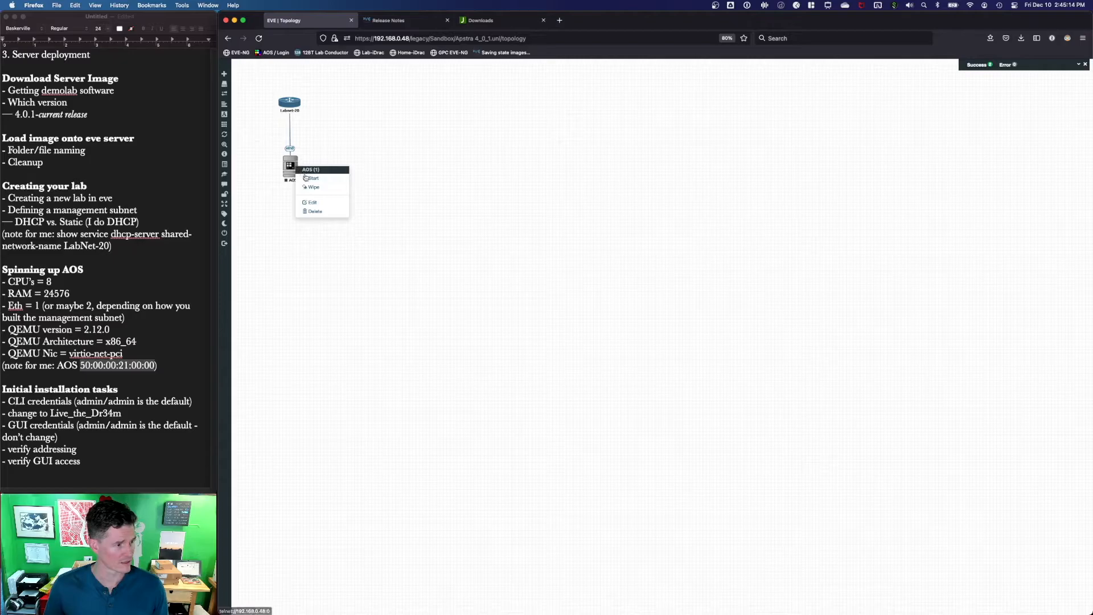
pyautogui.moveTo(329, 179)
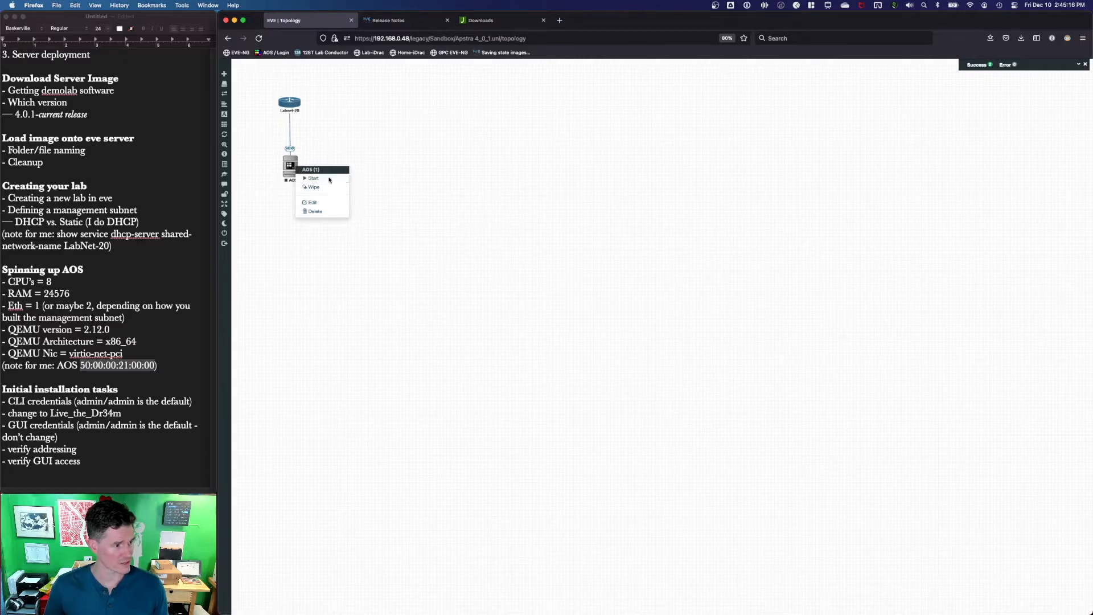
pyautogui.click(339, 215)
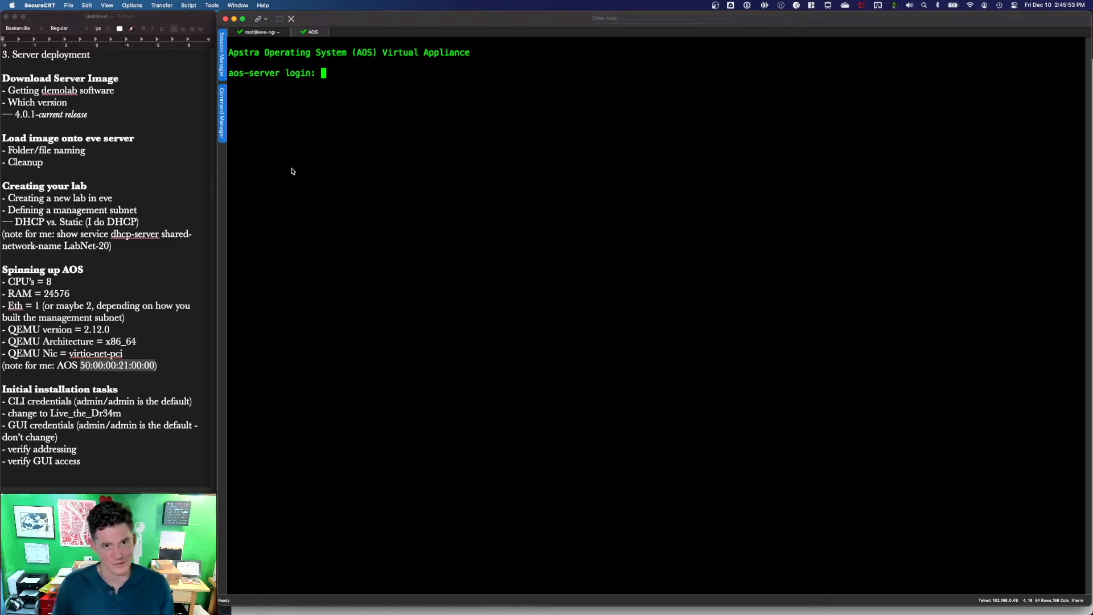
# - Log in as admin, set a new admin password and start the AOS service
pyautogui.write('admin')
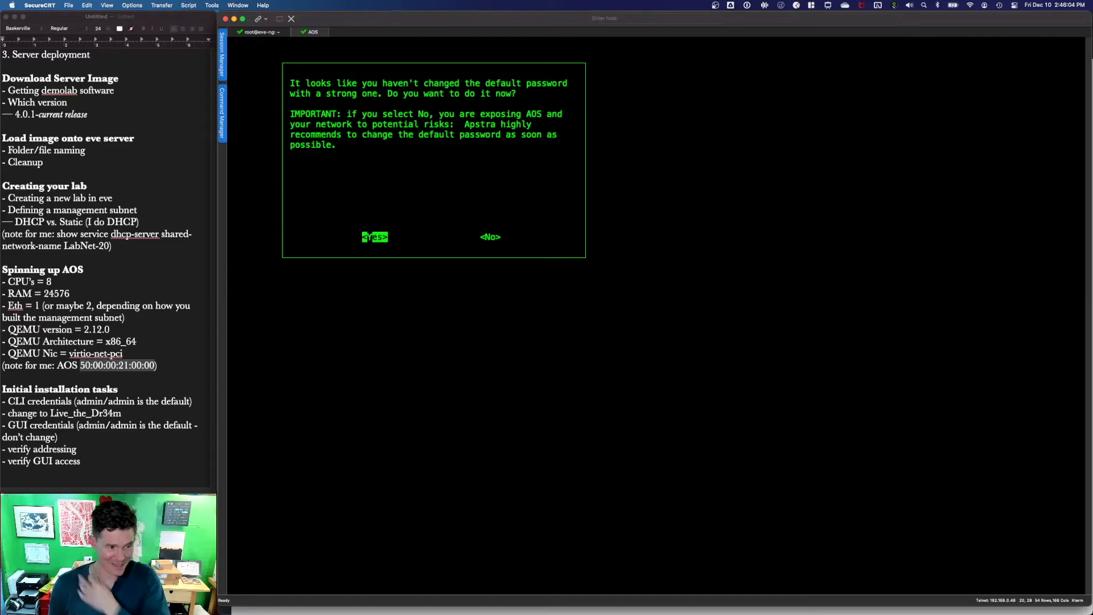
pyautogui.click(375, 237)
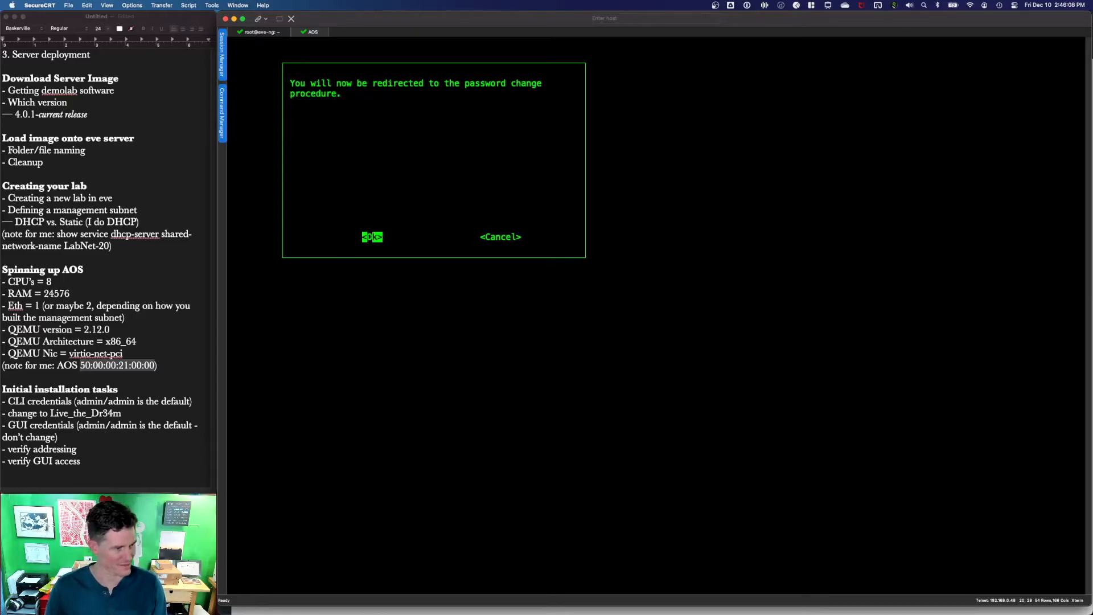
pyautogui.click(373, 237)
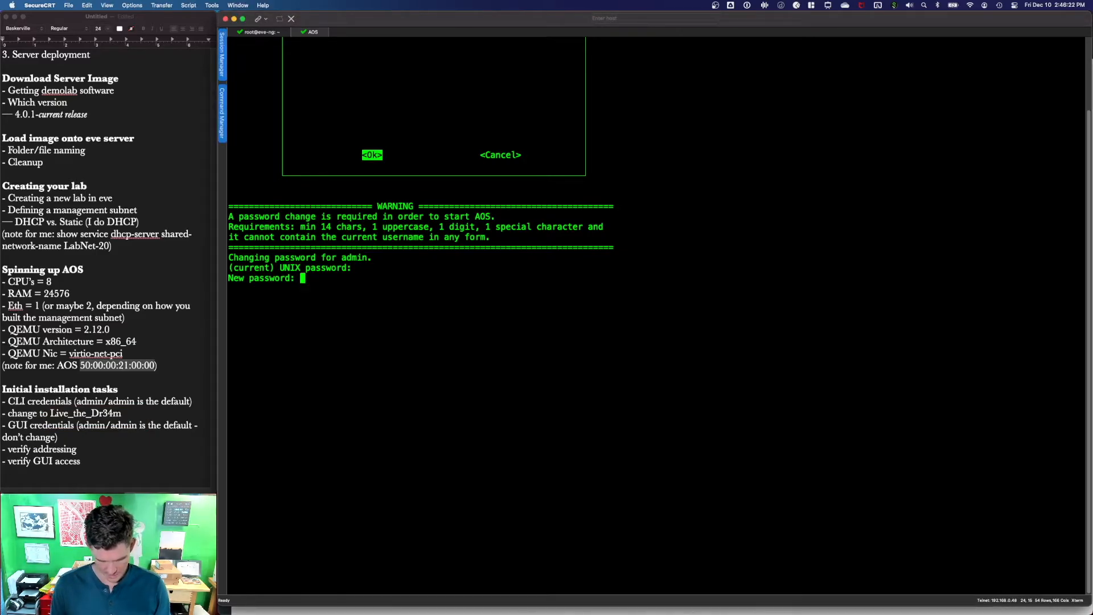
pyautogui.press('Return')
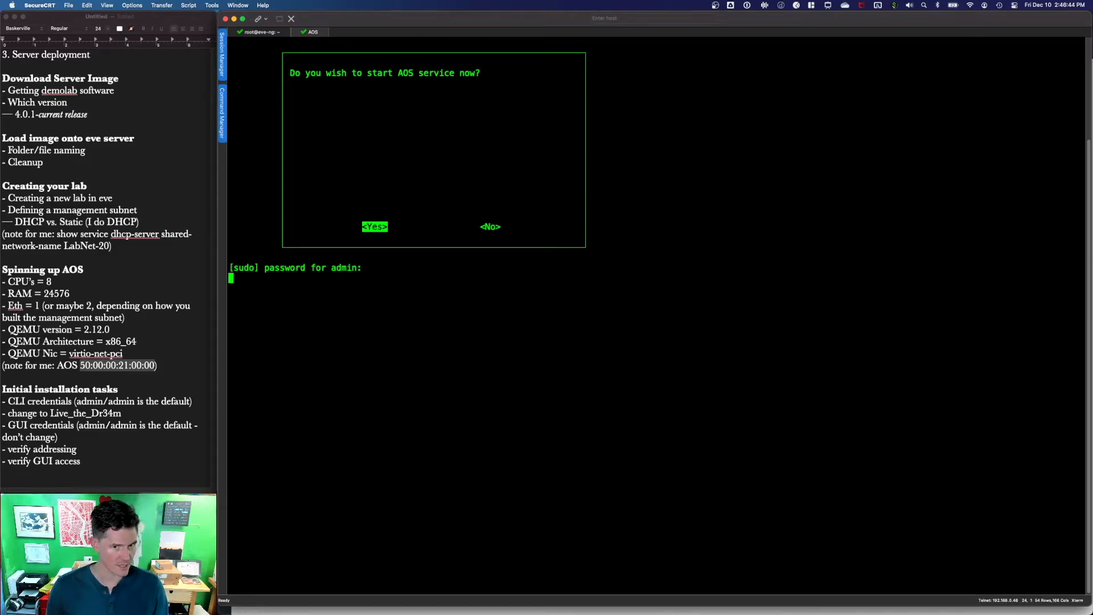
pyautogui.click(375, 227)
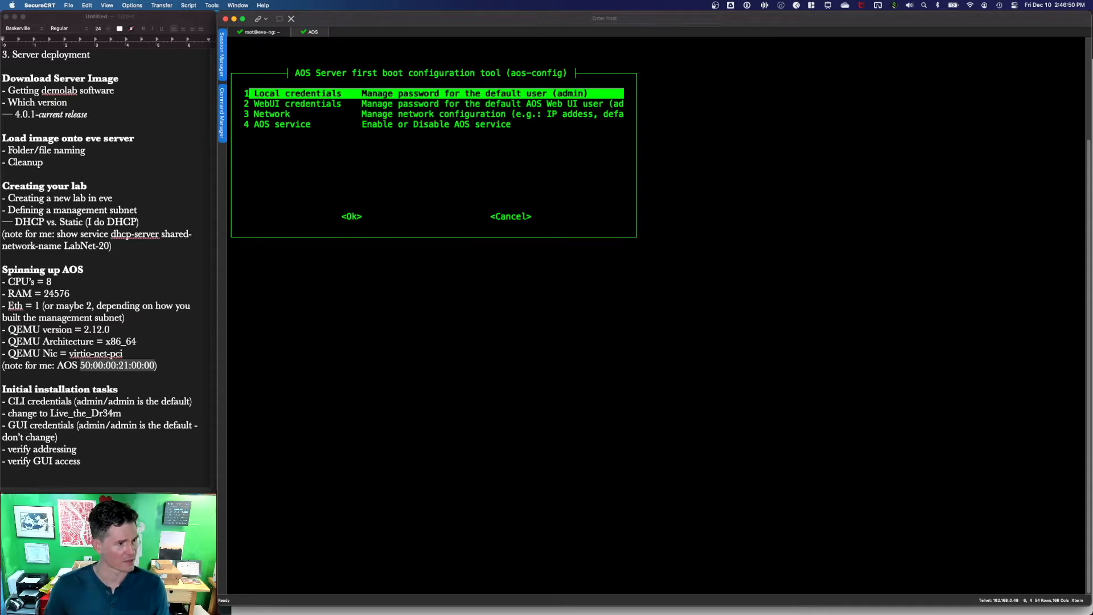
# - Browse the aos-config menu between Local and WebUI credentials, then cancel back to the shell
pyautogui.press('Down')
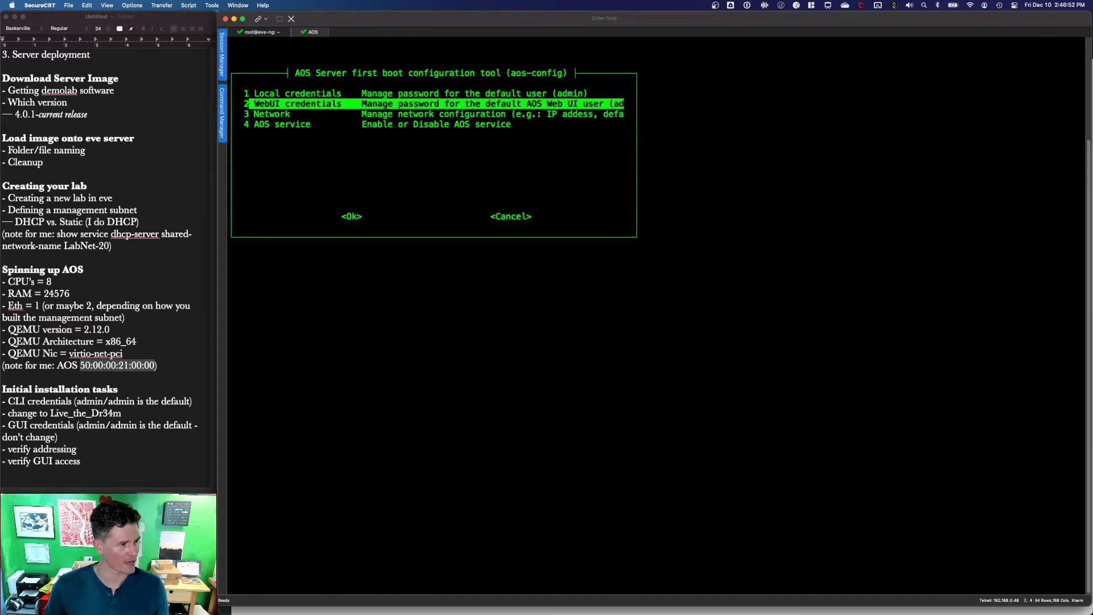
pyautogui.press('Up')
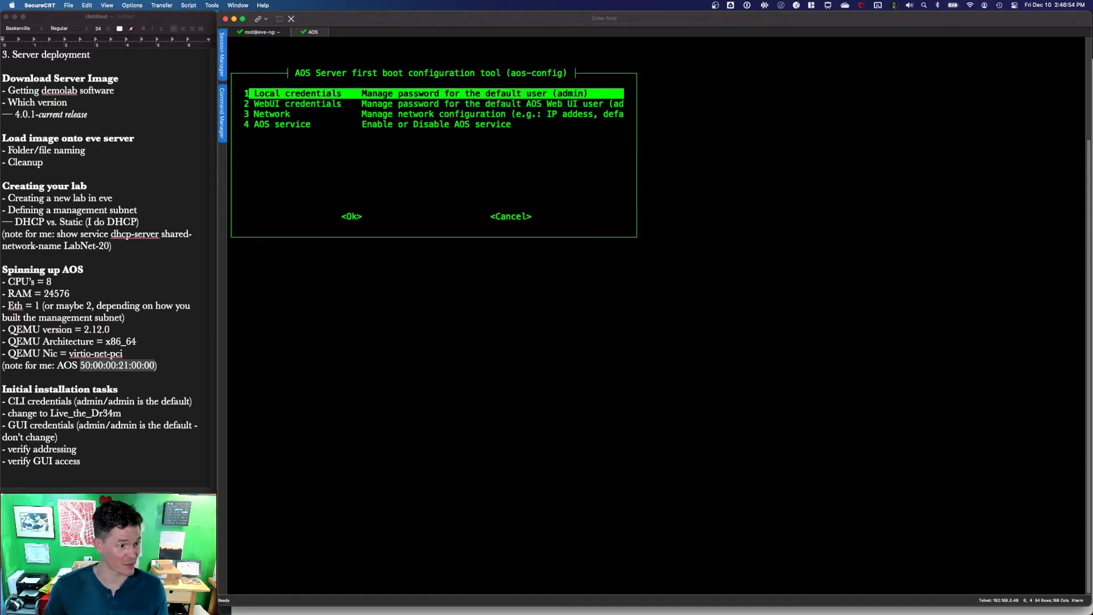
pyautogui.press('Down')
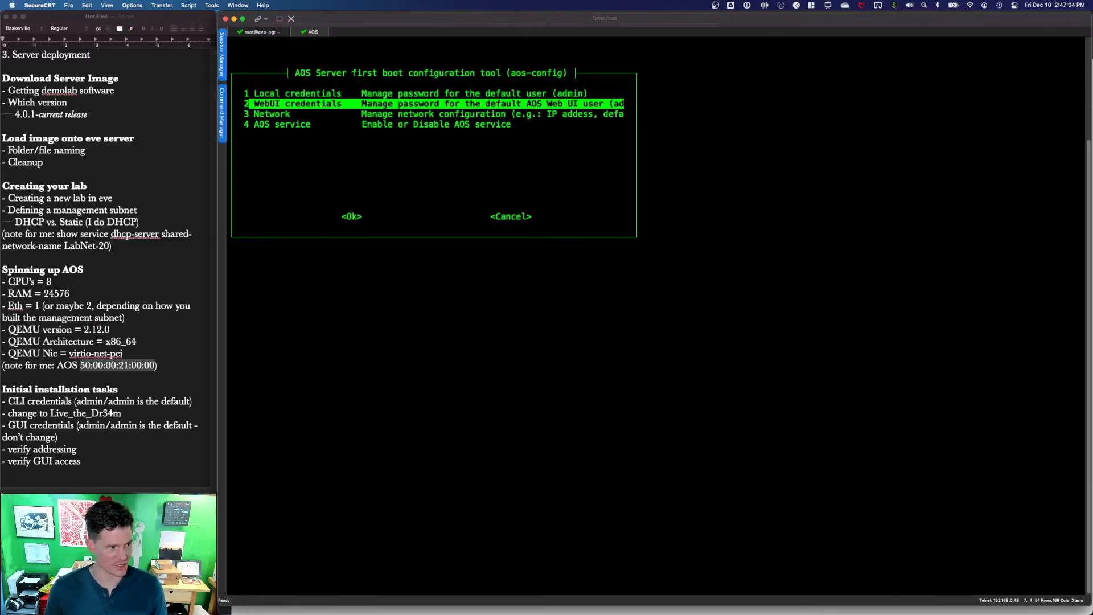
pyautogui.click(352, 216)
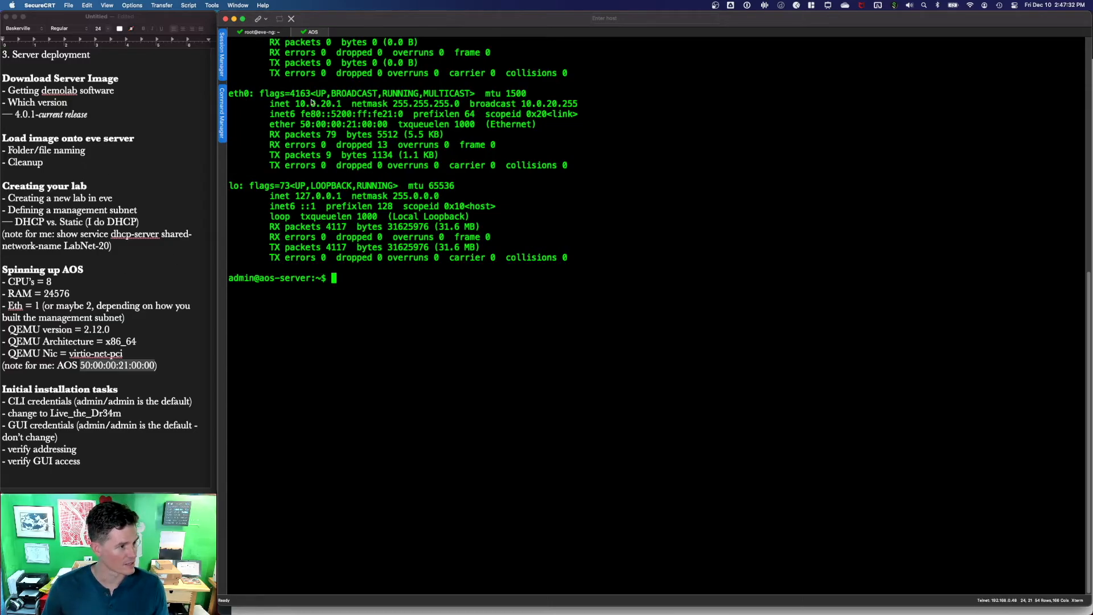
# - Check eth0 with ifconfig and copy its address 10.0.20.1 for the browser
pyautogui.moveTo(294, 104); pyautogui.dragTo(339, 103)
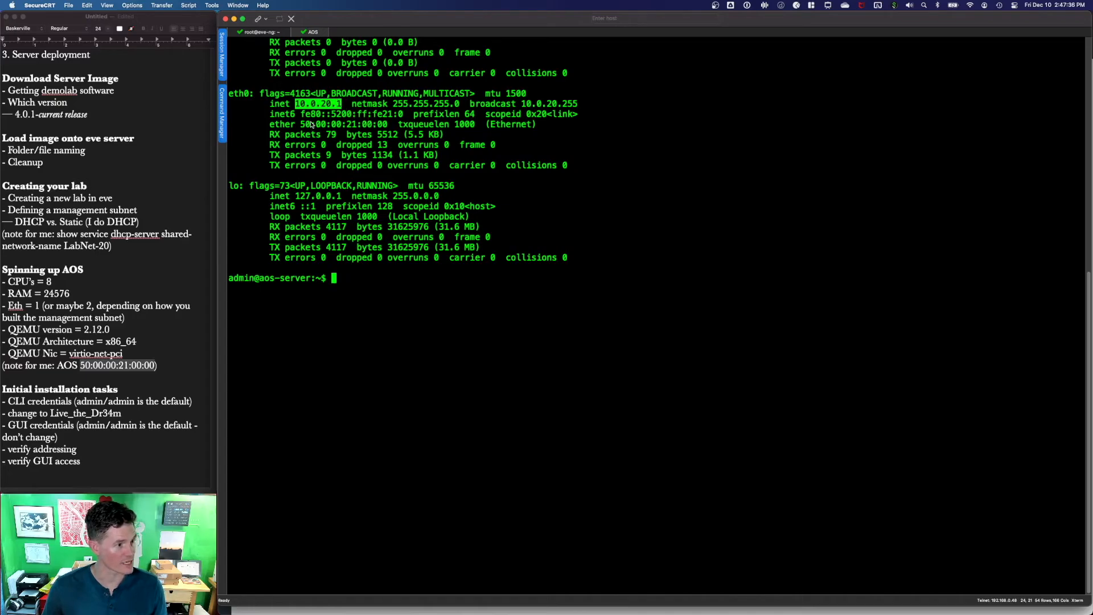
pyautogui.write('ifconfig')
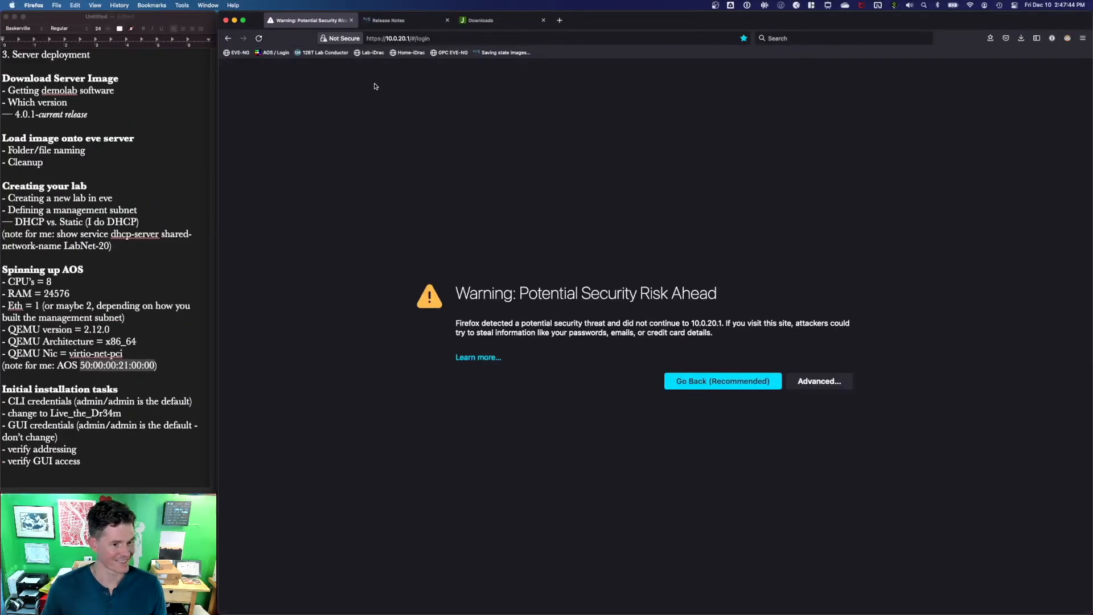
# - Accept the self-signed certificate risk to reach the Juniper Apstra login page at 10.0.20.1
pyautogui.click(819, 380)
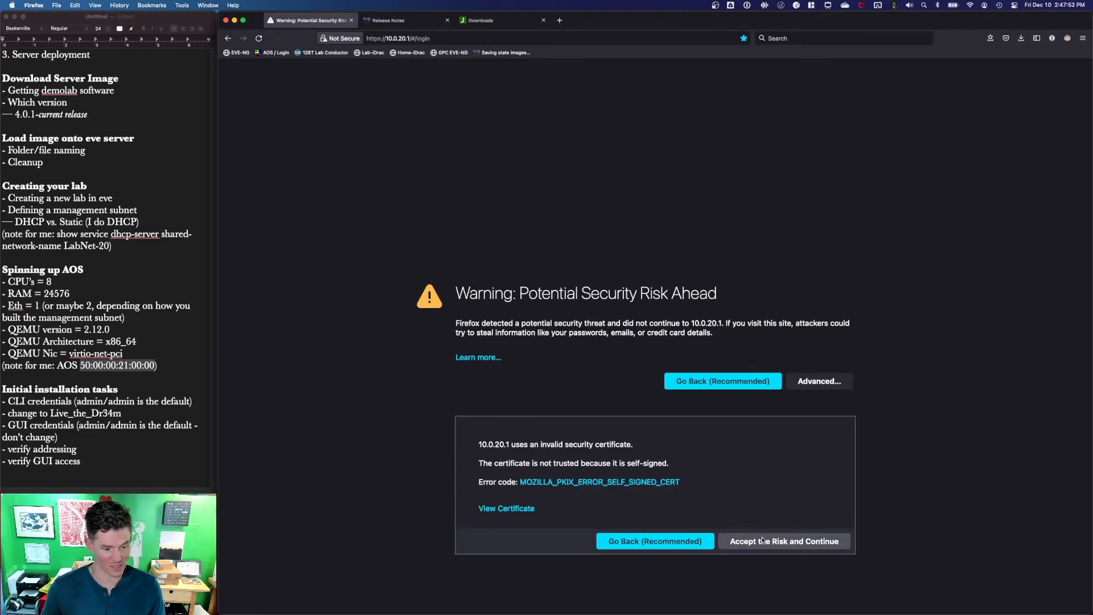
pyautogui.click(784, 541)
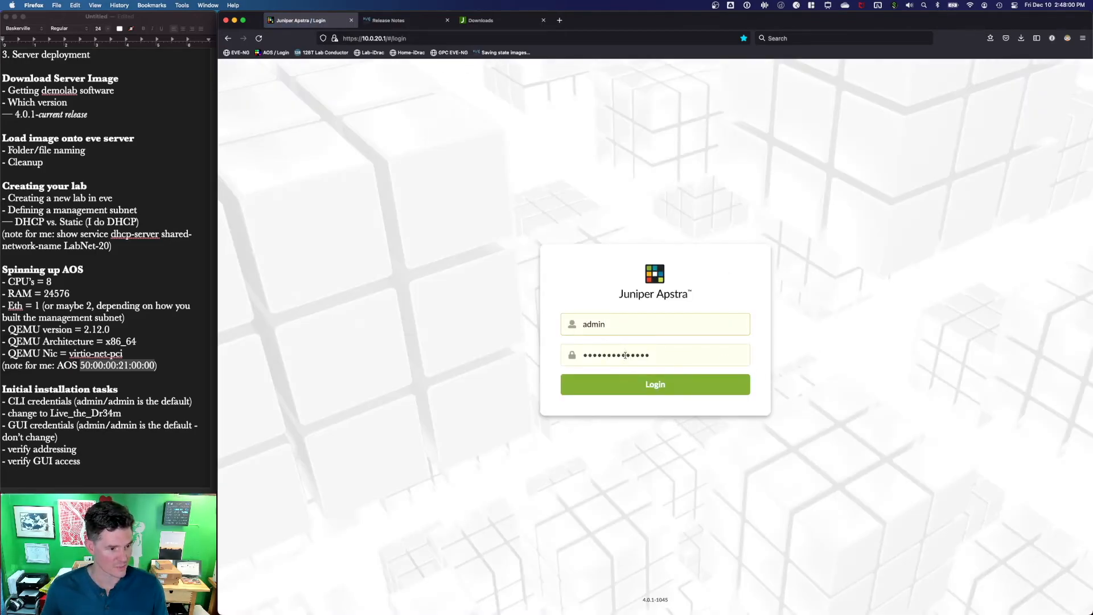
# - Log in as admin, decline Firefox's save-password update, and view the empty Blueprints page
pyautogui.click(654, 383)
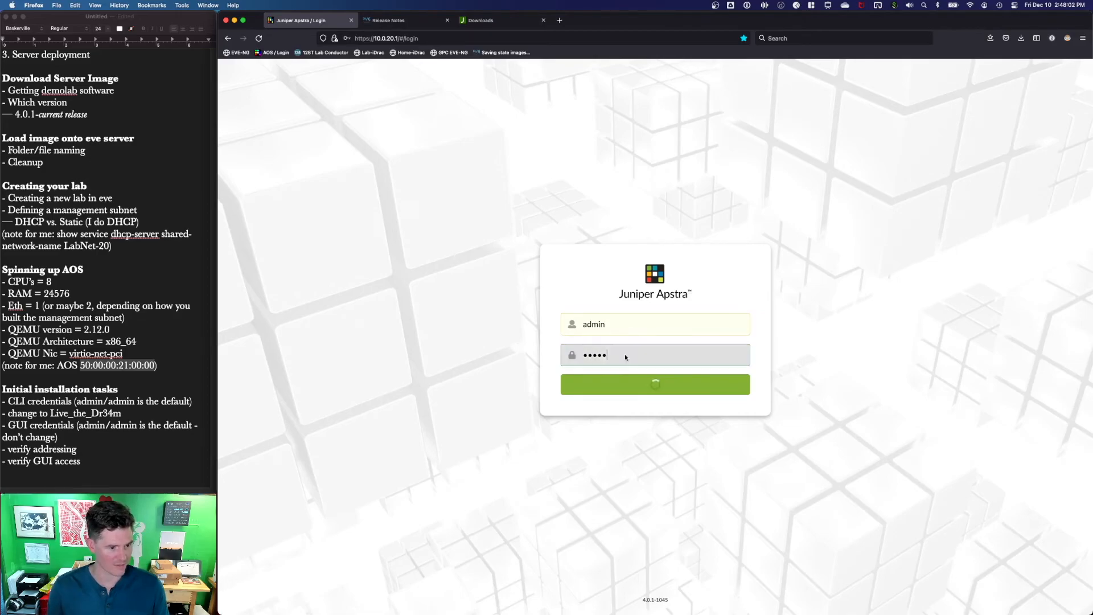
pyautogui.click(654, 384)
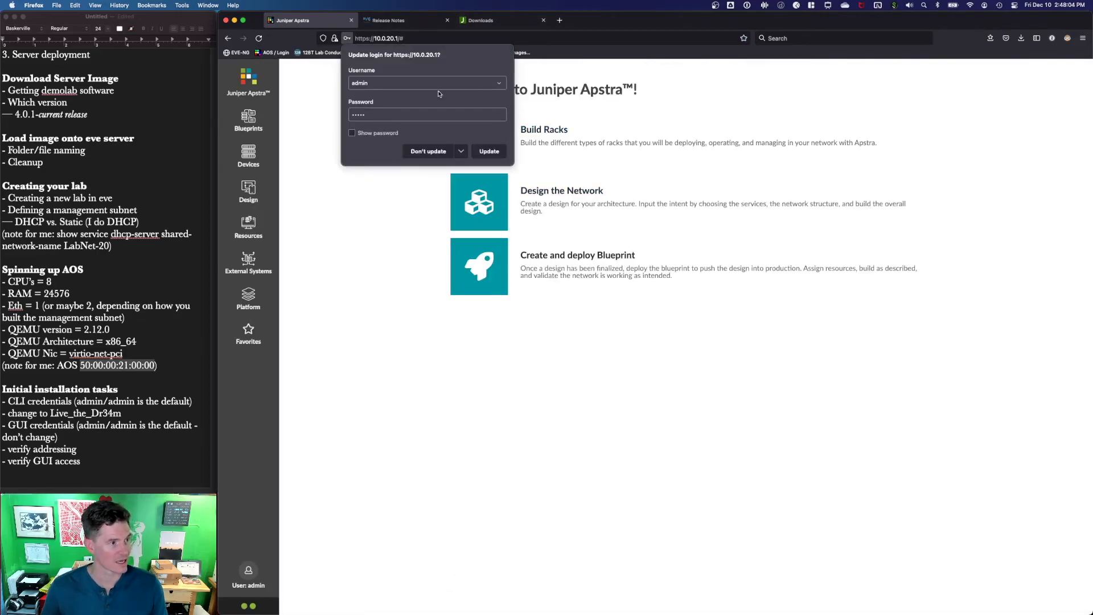
pyautogui.click(428, 152)
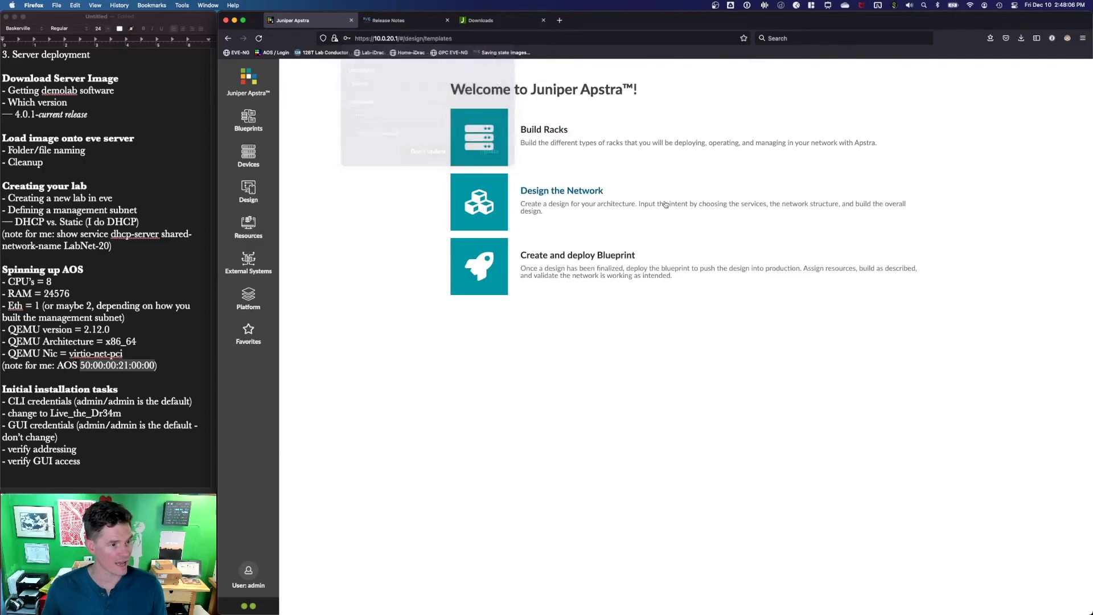
pyautogui.click(248, 119)
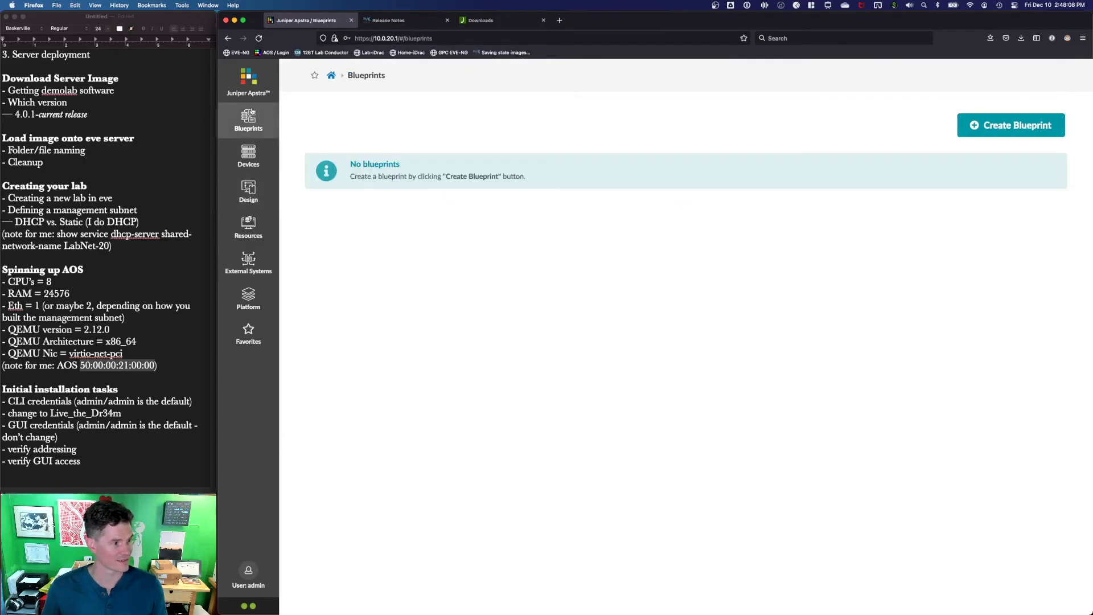